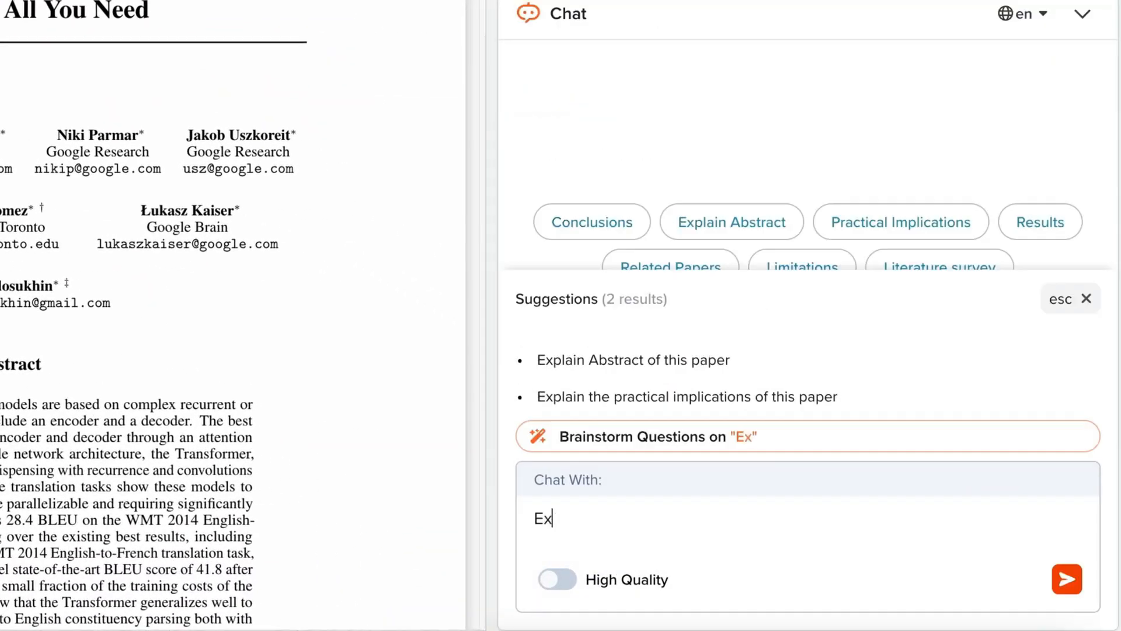
Return from the paper chat to the SciSpace home page
left_click(1066, 579)
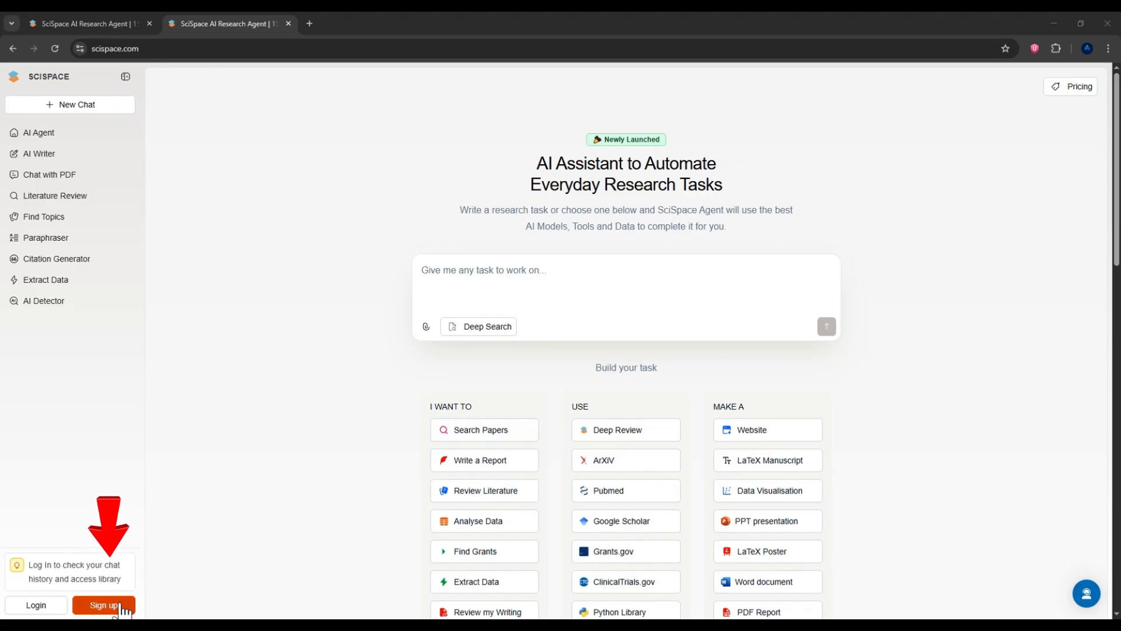
Begin a free SciSpace account sign-up and select the Name field
left_click(104, 605)
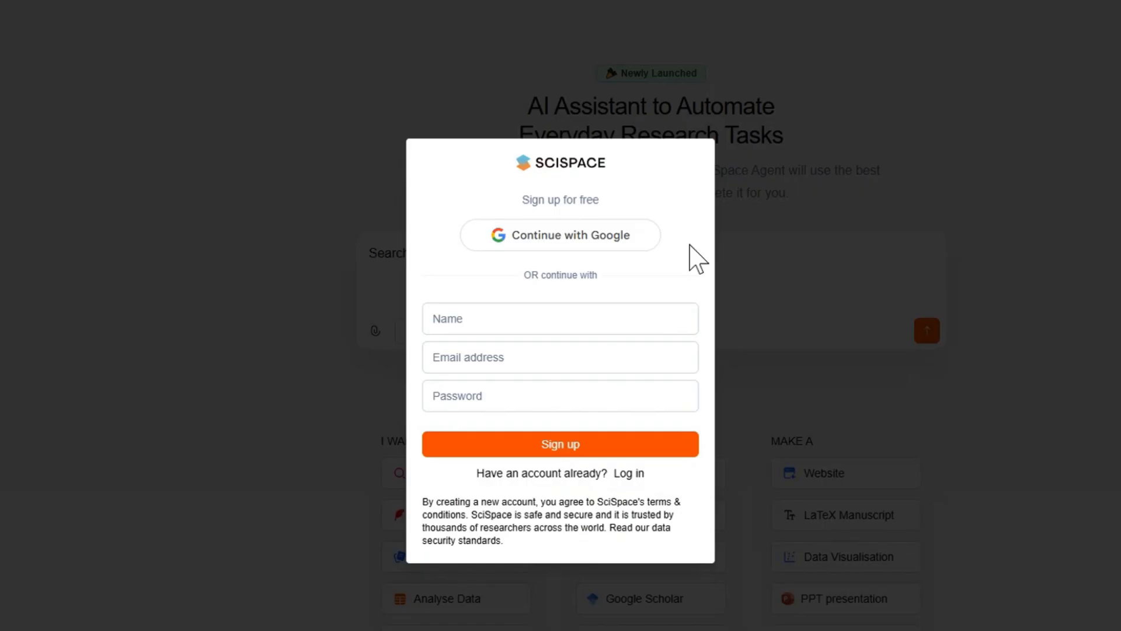
mouse_move(560, 235)
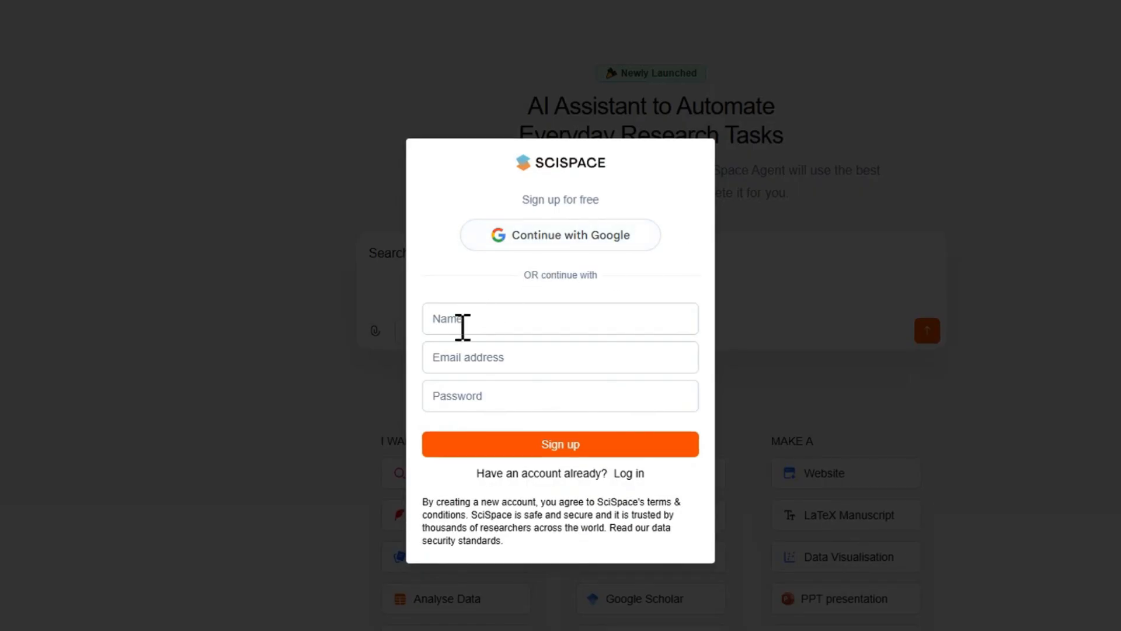
left_click(560, 443)
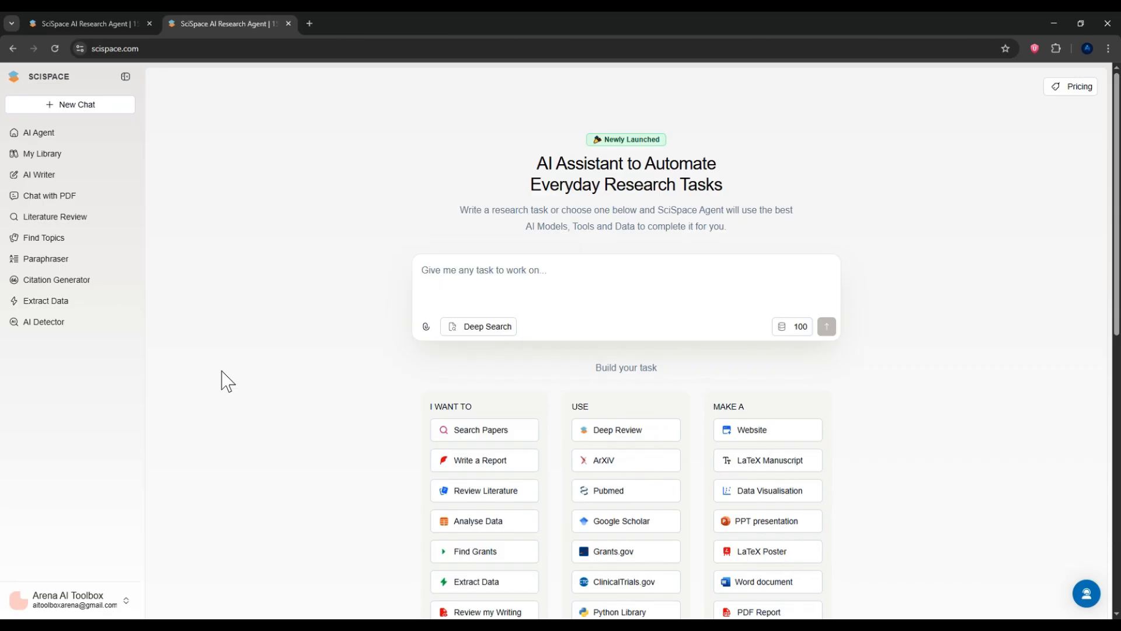
mouse_move(265, 380)
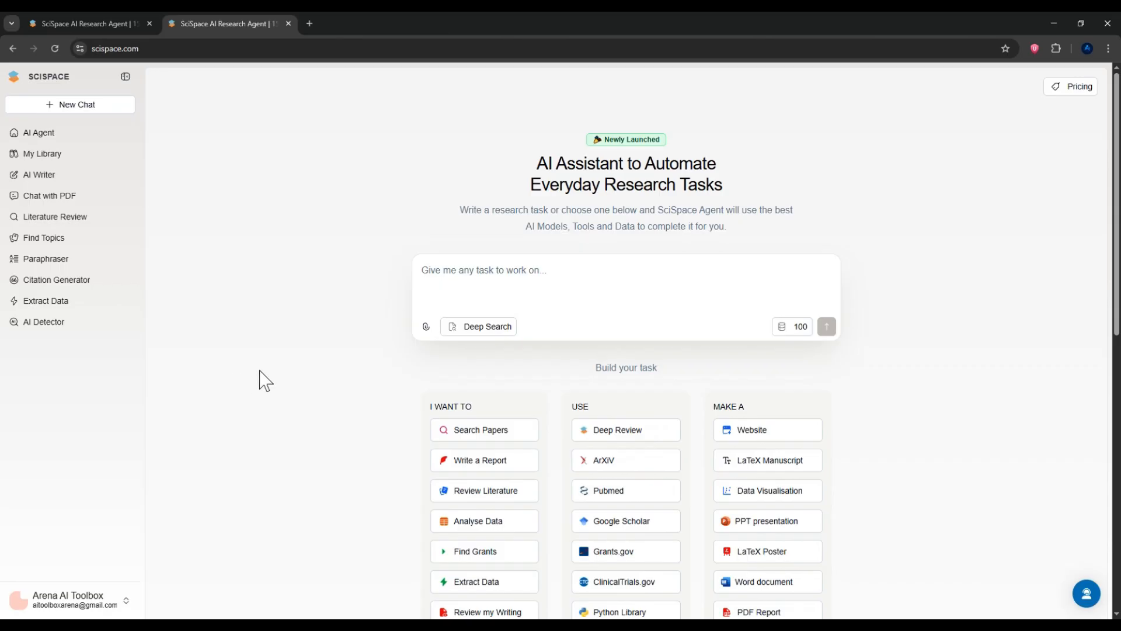
mouse_move(241, 317)
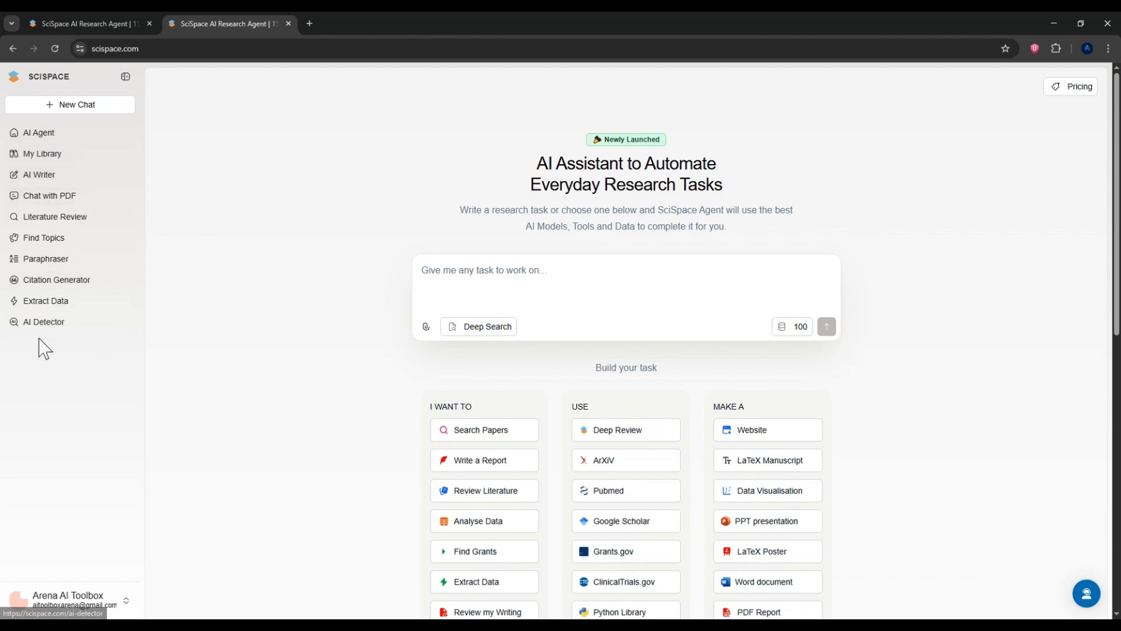
mouse_move(92, 220)
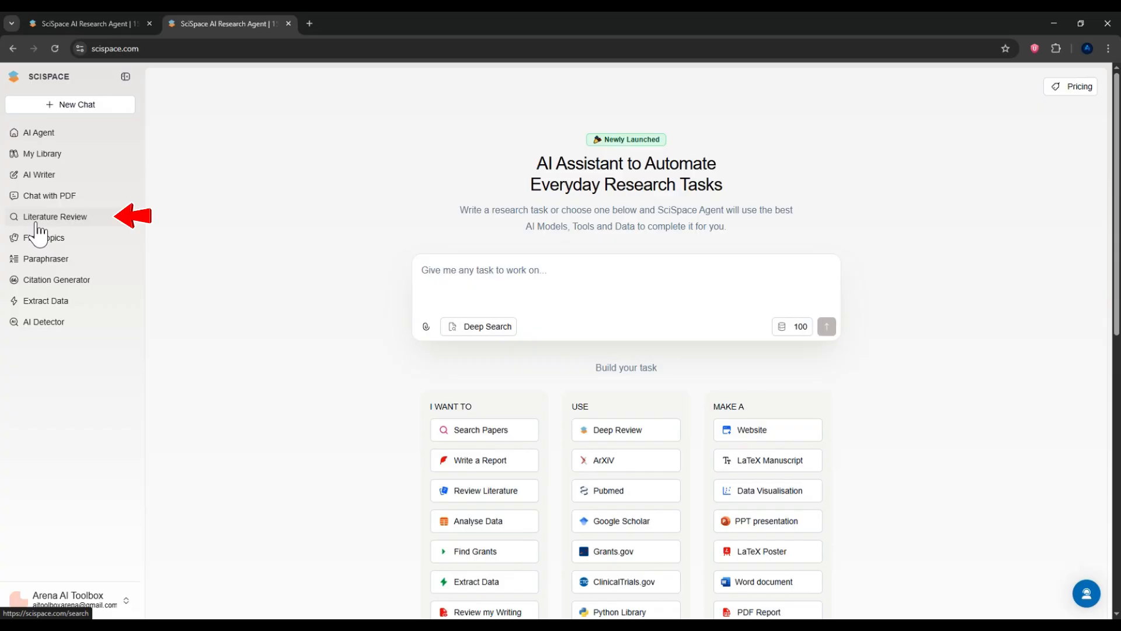
Rerun the recent Literature Review search 'How does climate change impact biodiversity?'
left_click(54, 216)
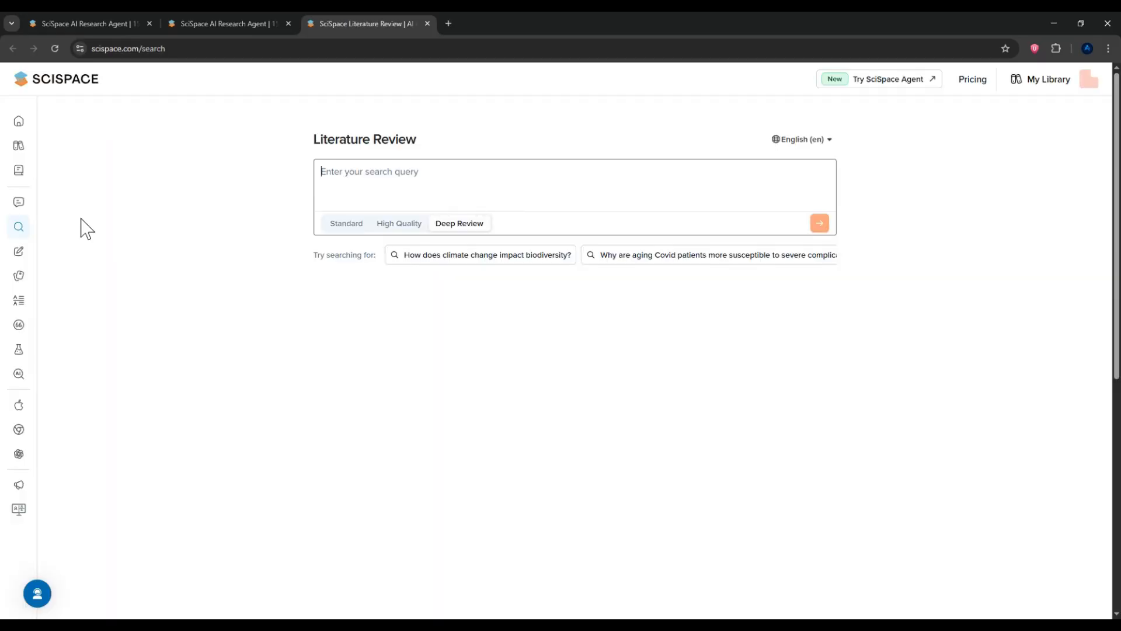
left_click(501, 175)
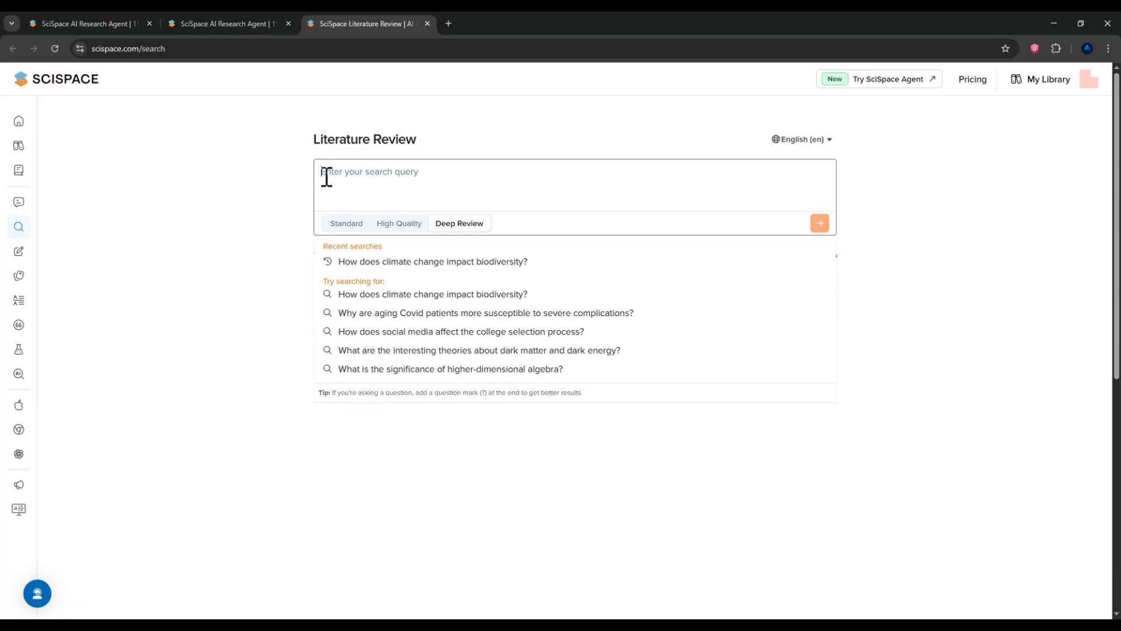
mouse_move(418, 178)
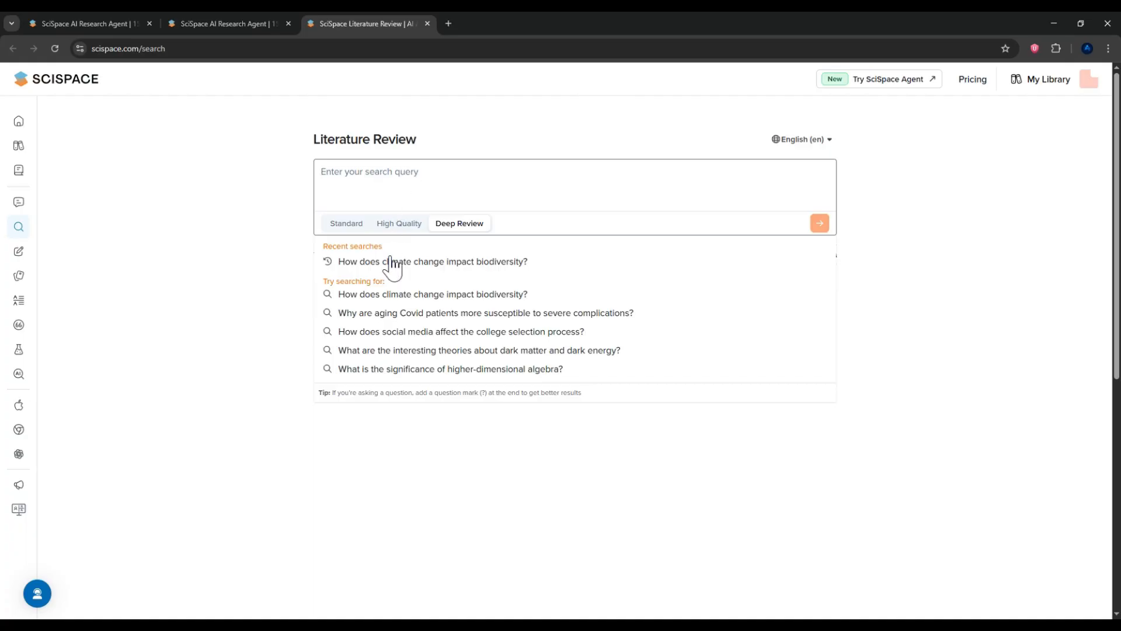
left_click(432, 261)
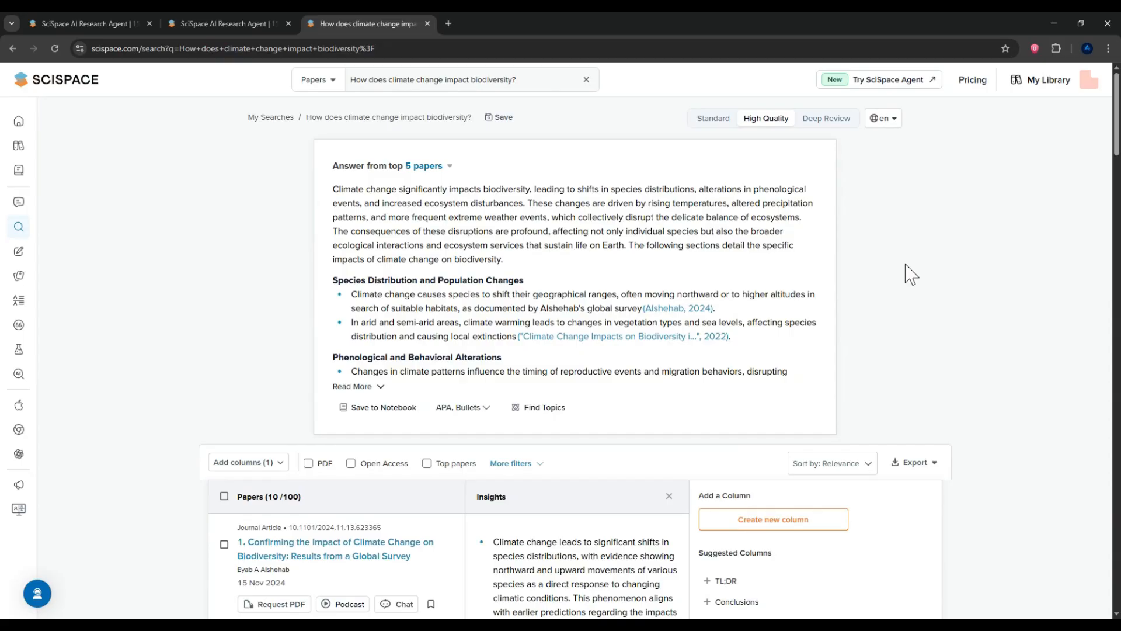
mouse_move(307, 239)
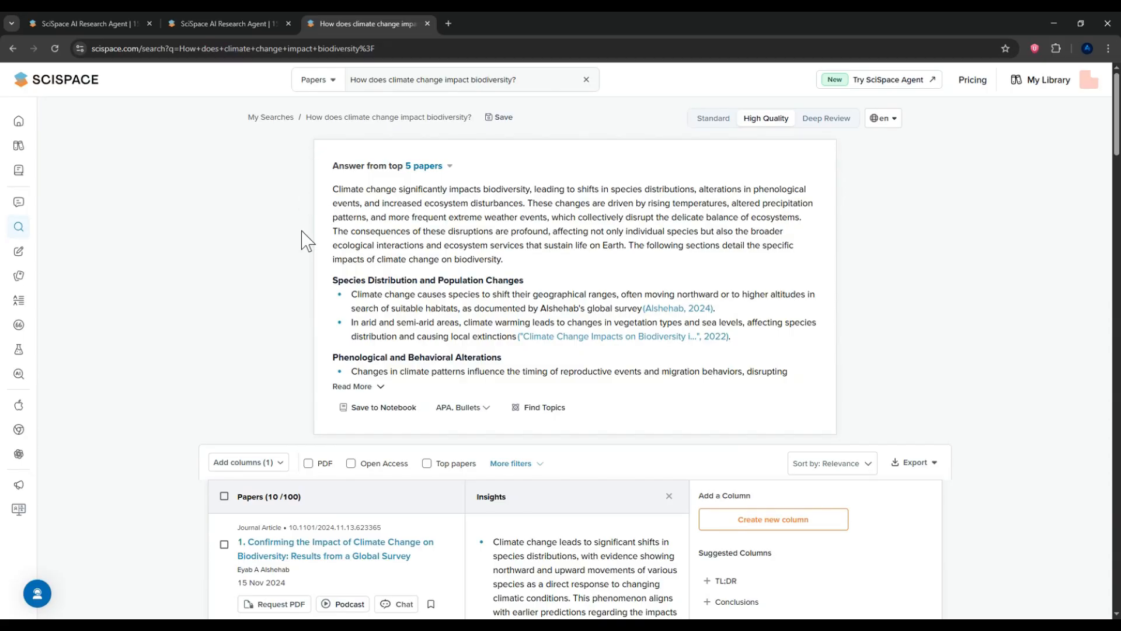
mouse_move(845, 156)
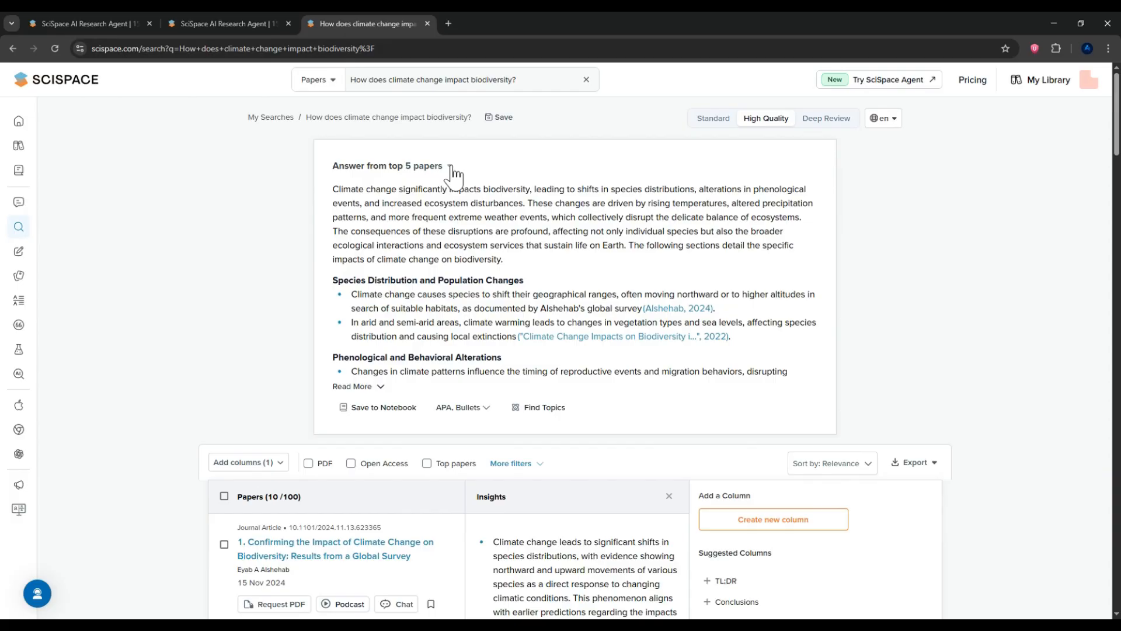
Check the '5 papers' source dropdown, then expand the full answer with Read More
left_click(422, 165)
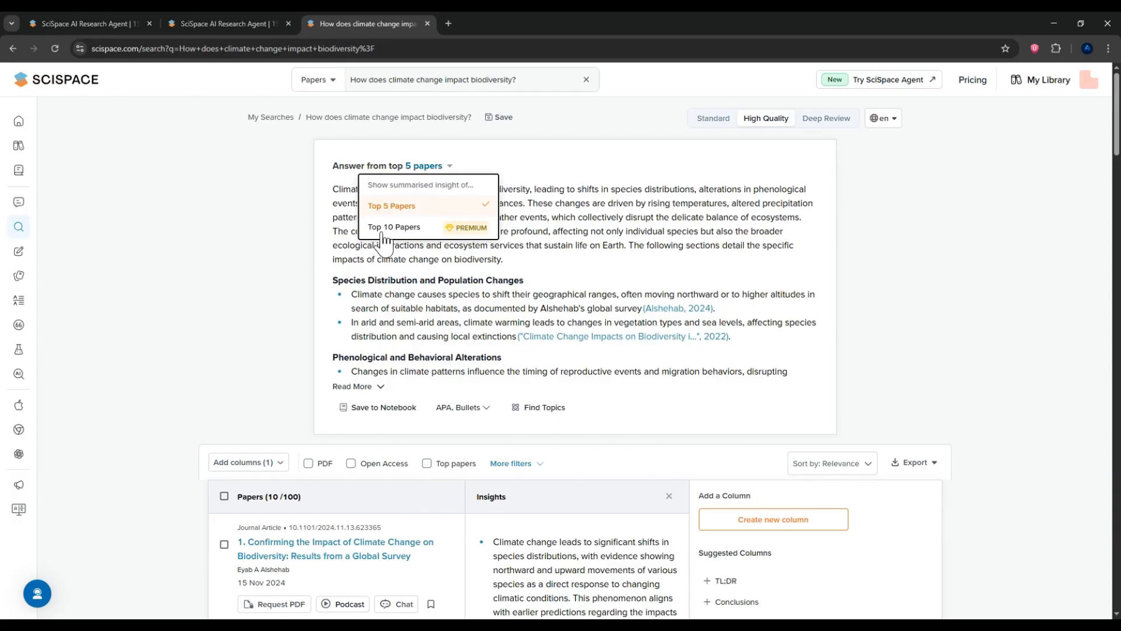
mouse_move(442, 236)
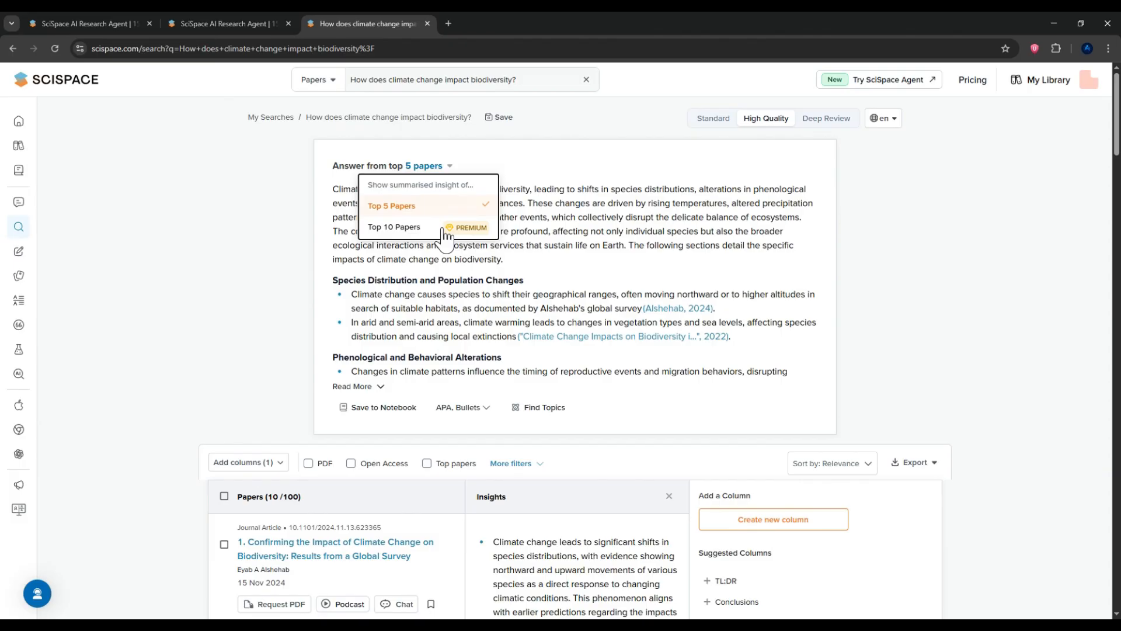
mouse_move(472, 238)
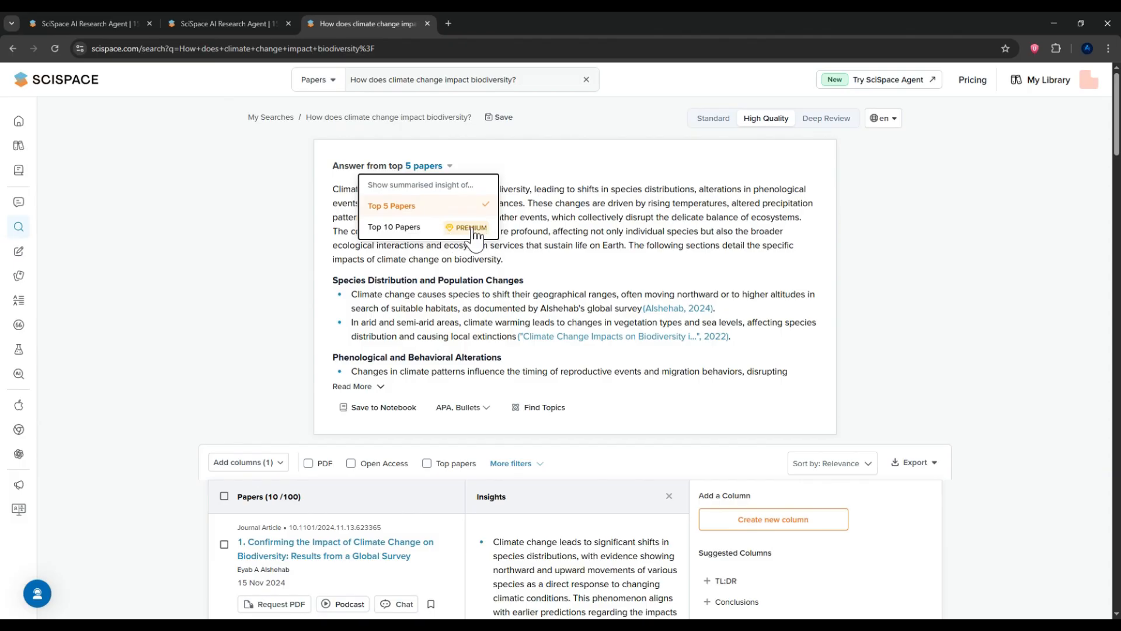
mouse_move(393, 214)
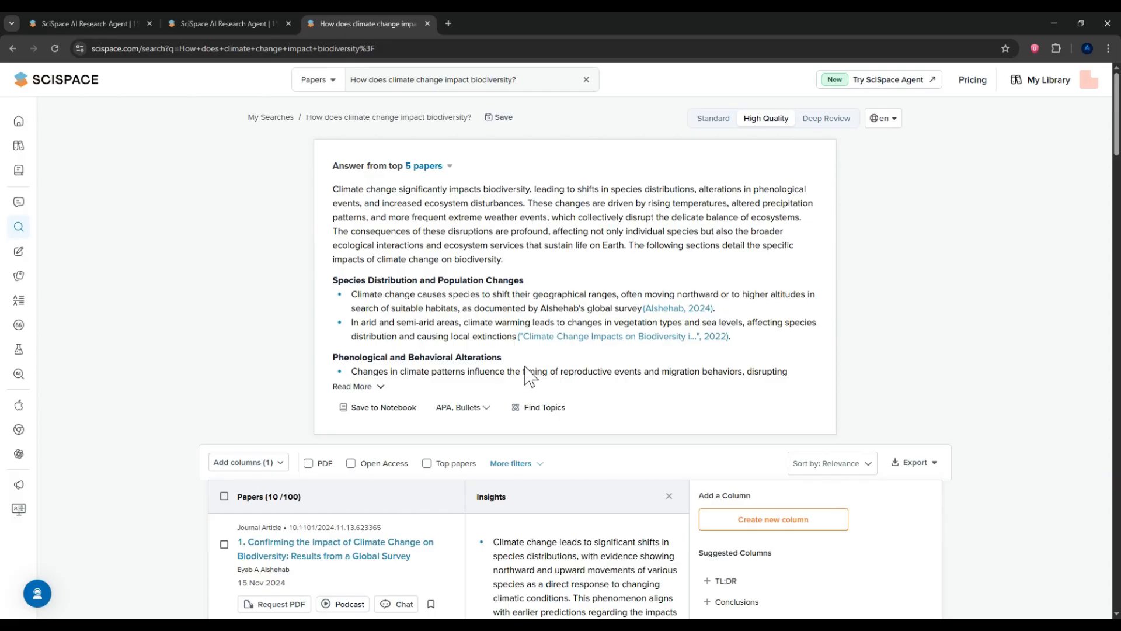
mouse_move(371, 391)
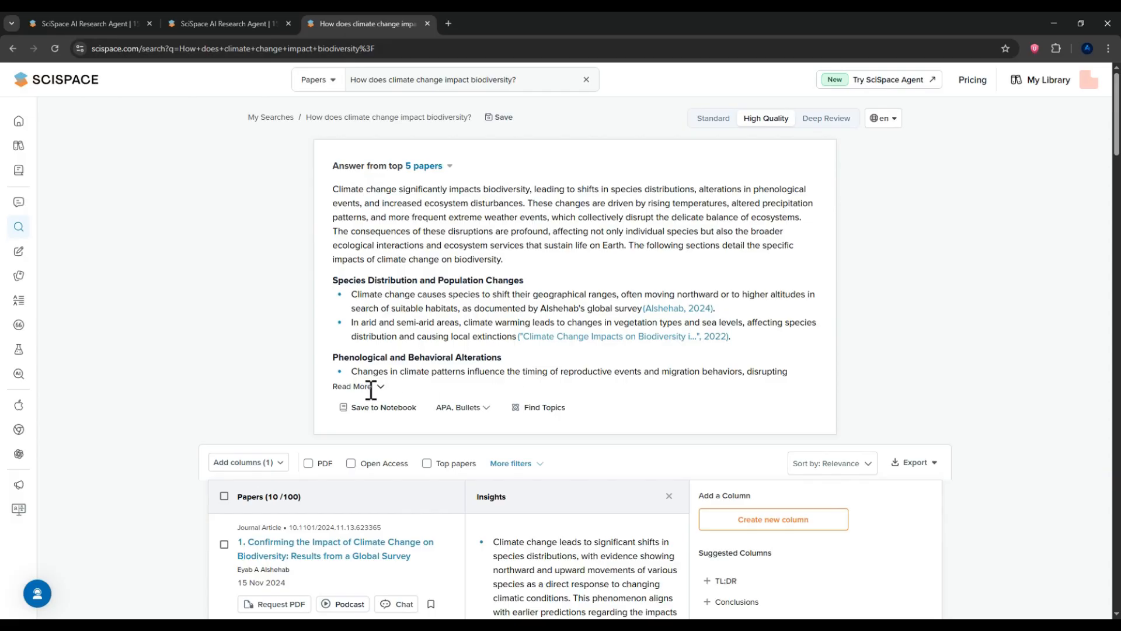
left_click(351, 386)
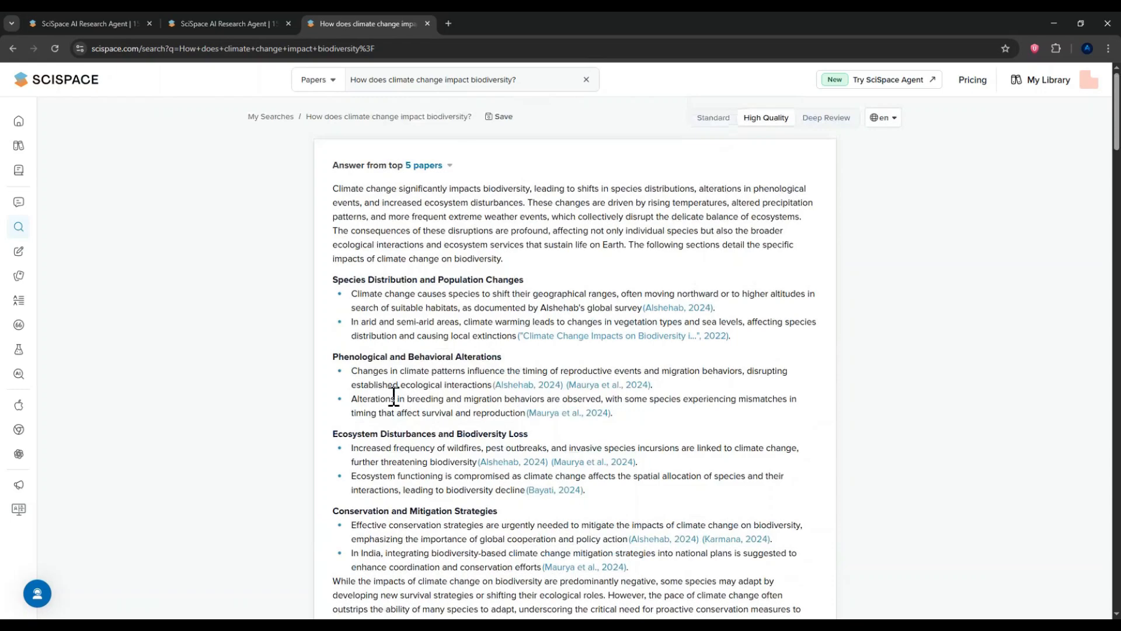
mouse_move(675, 315)
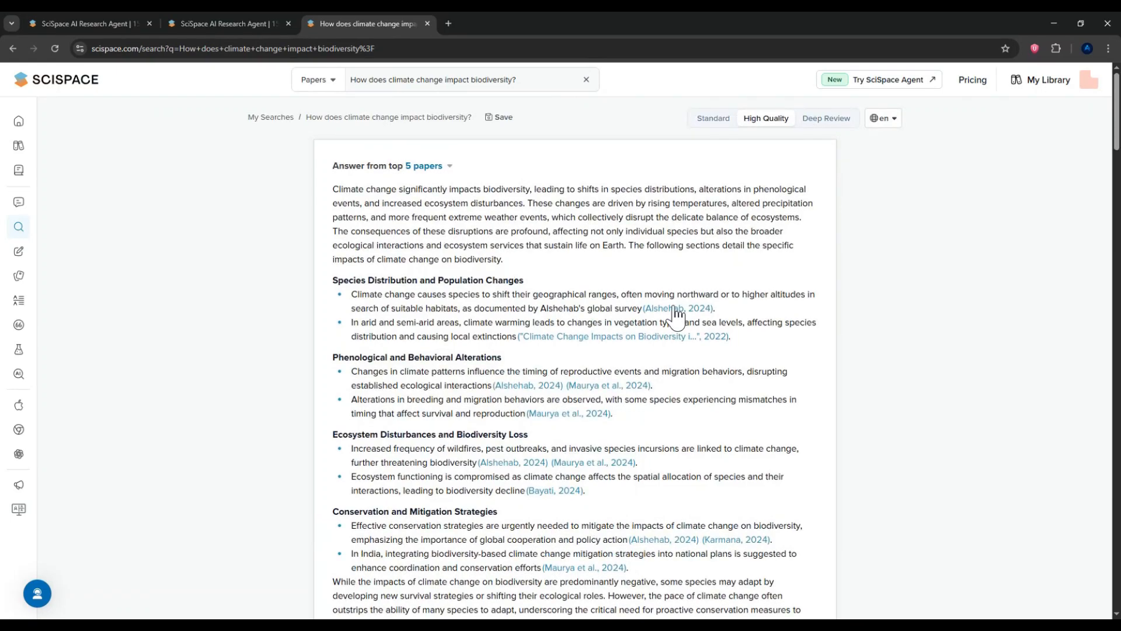
mouse_move(541, 327)
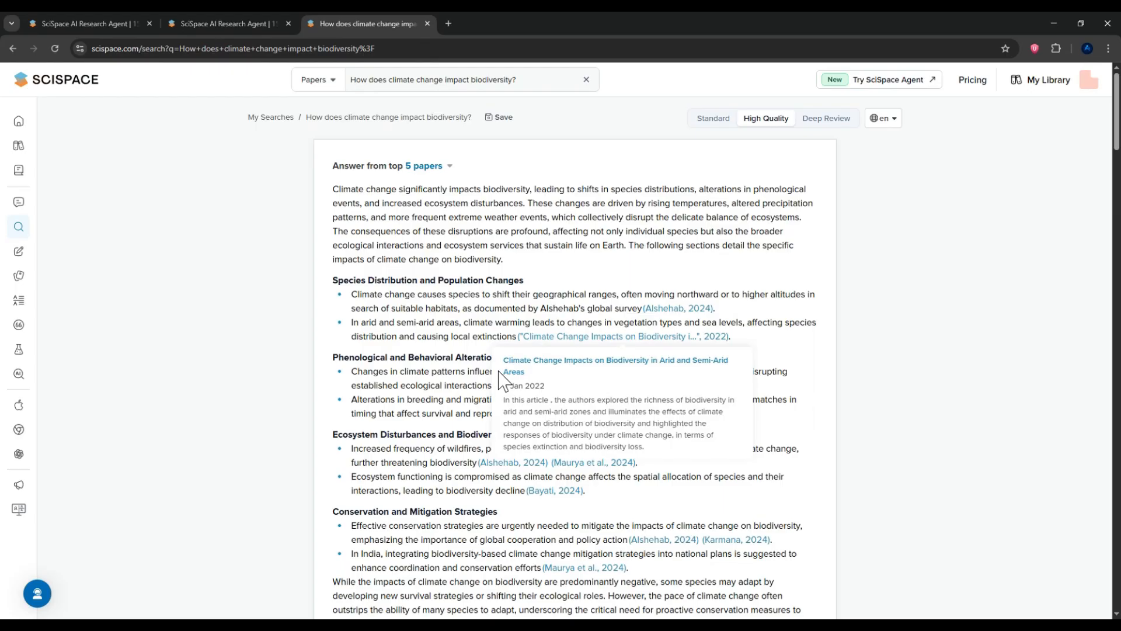
scroll("down", 3)
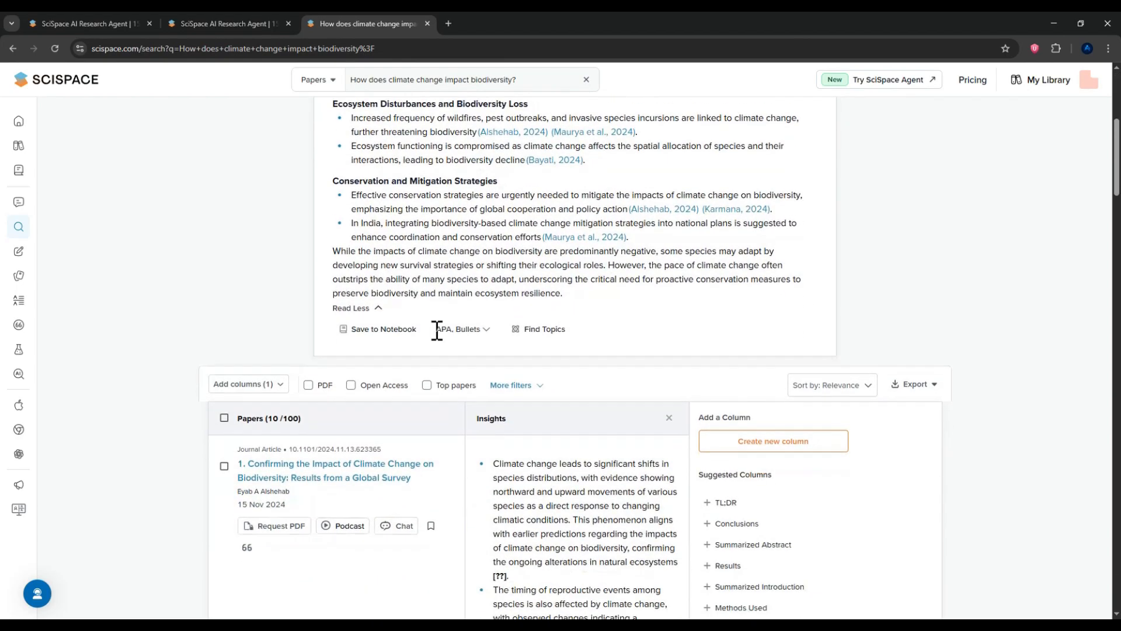
scroll("down", 3)
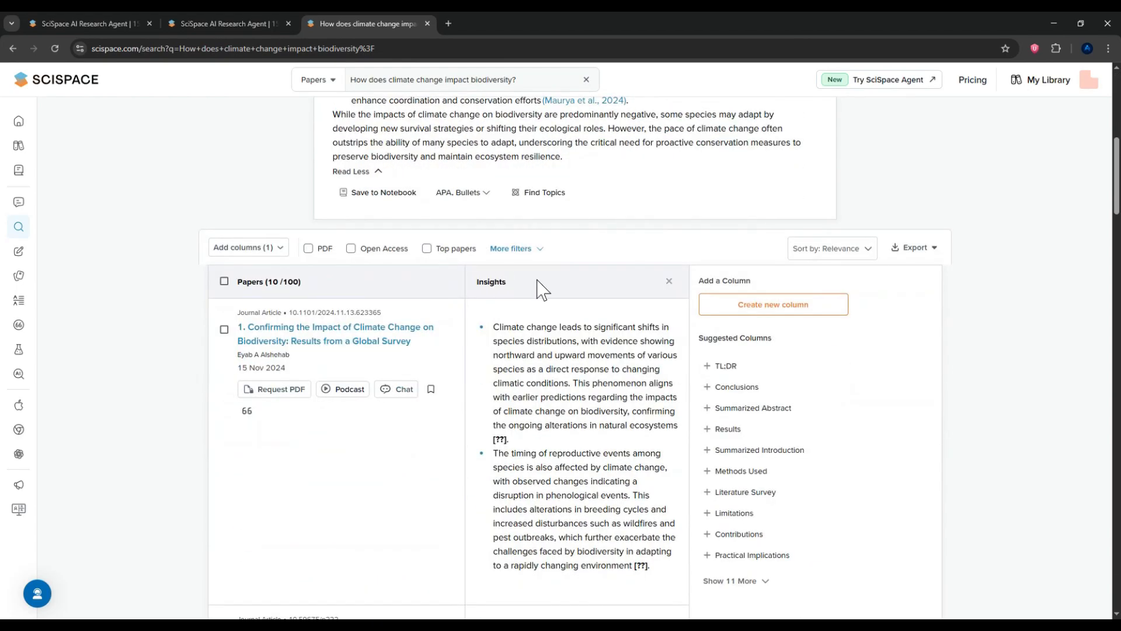
scroll("down", 3)
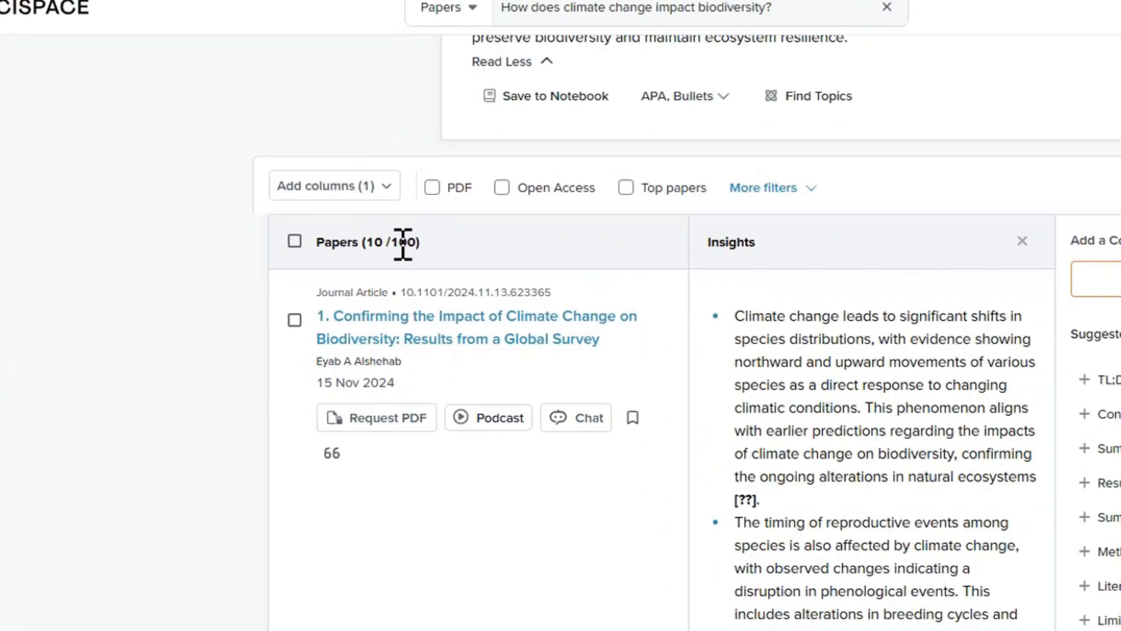
double_click(405, 242)
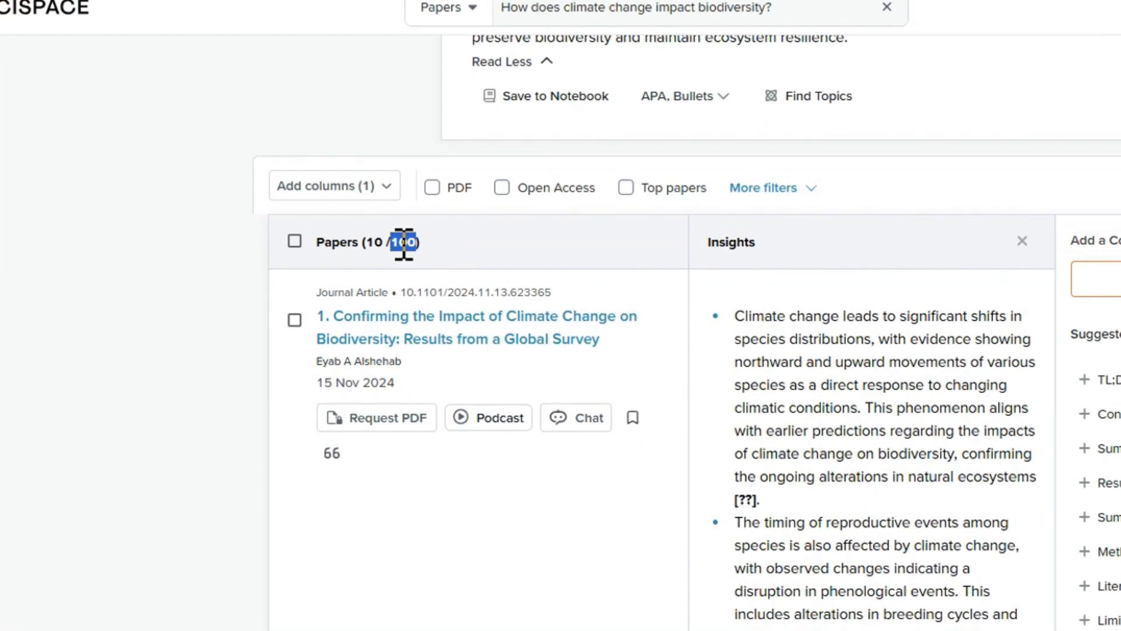
scroll("down", 3)
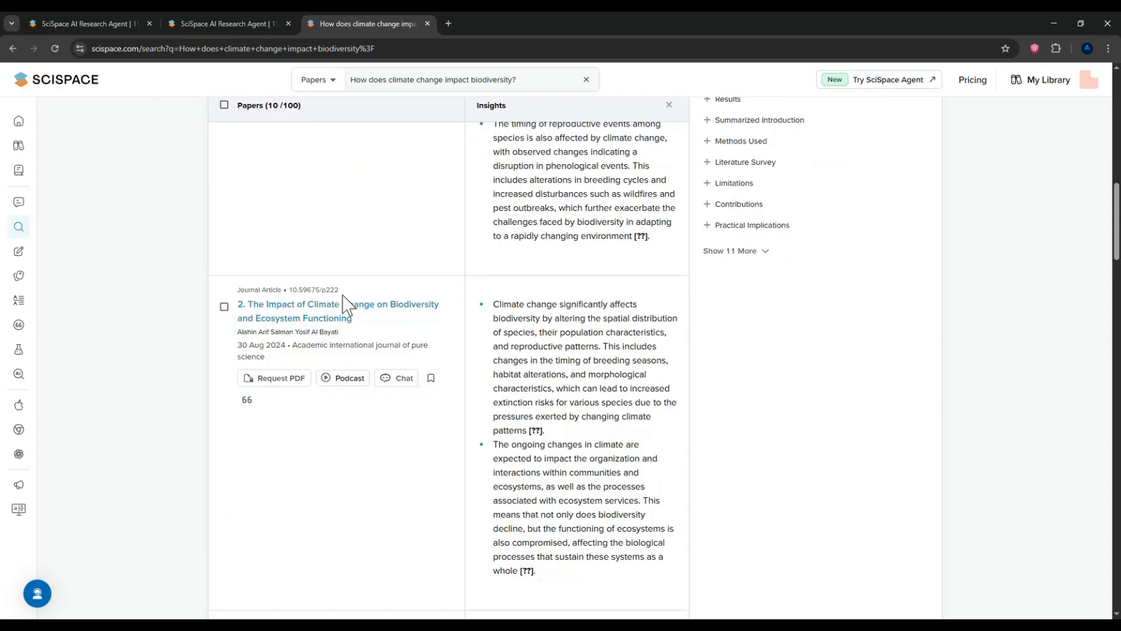
scroll("down", 3)
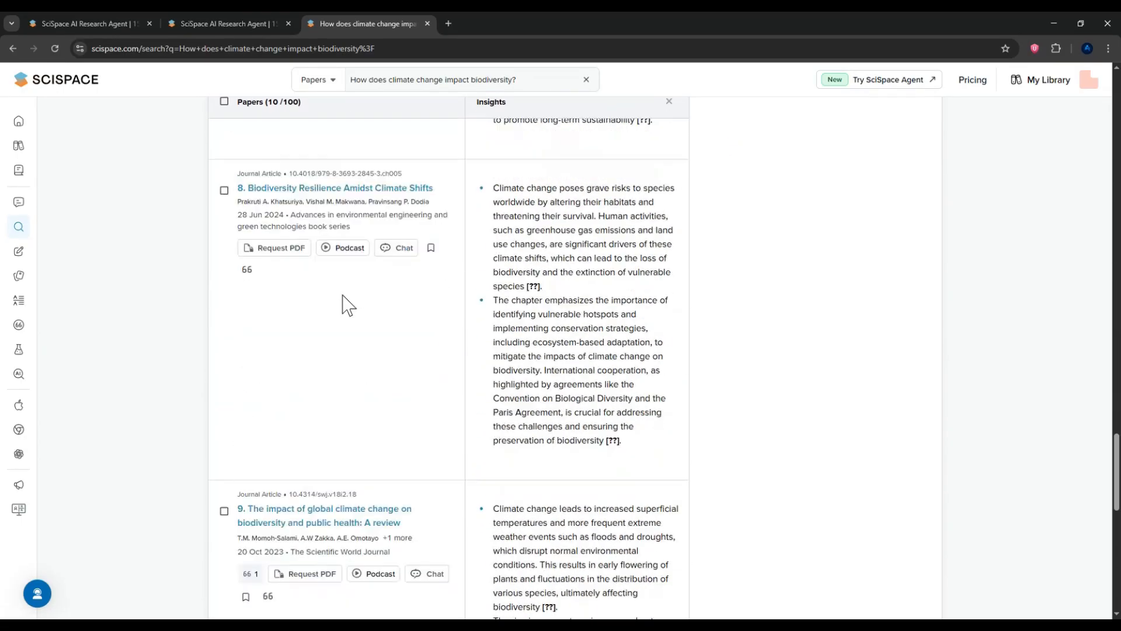
scroll("down", 3)
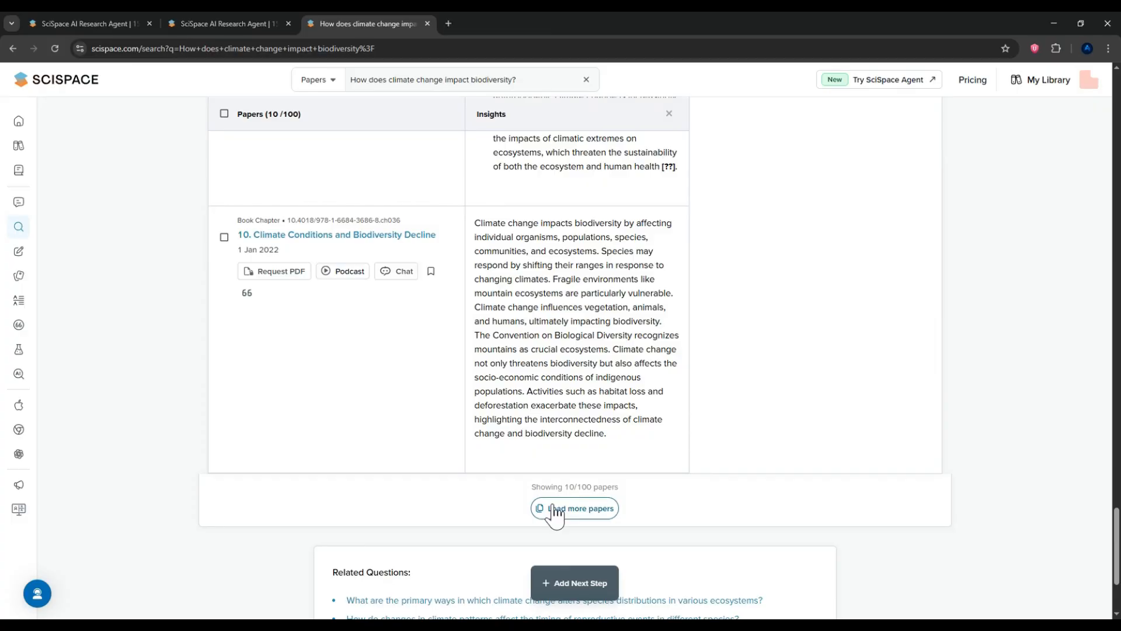
left_click(580, 516)
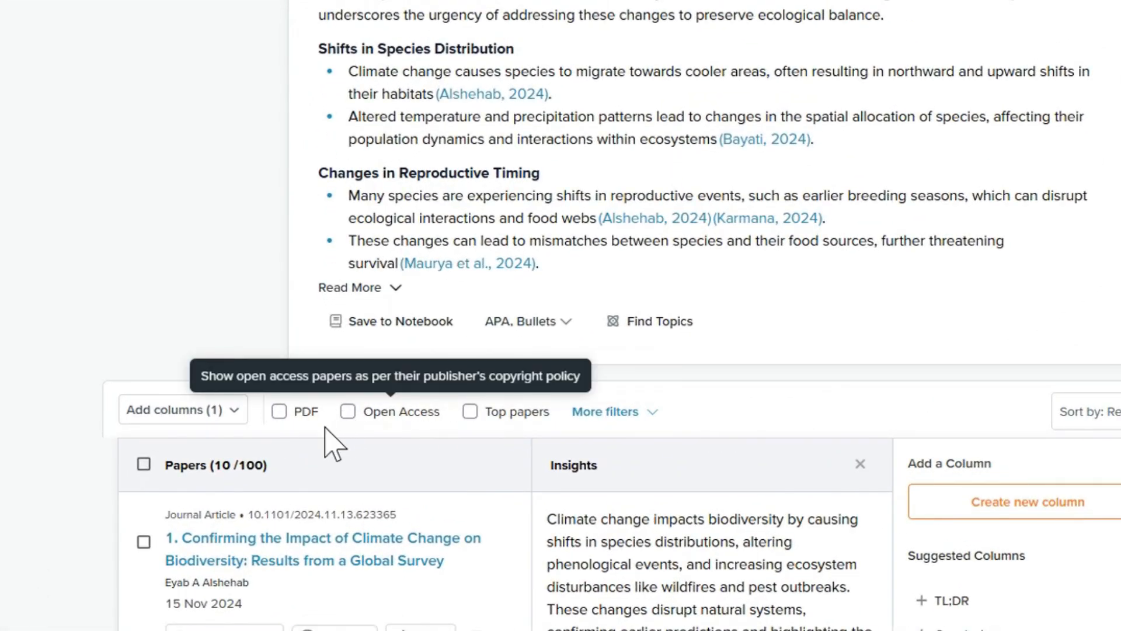
mouse_move(284, 431)
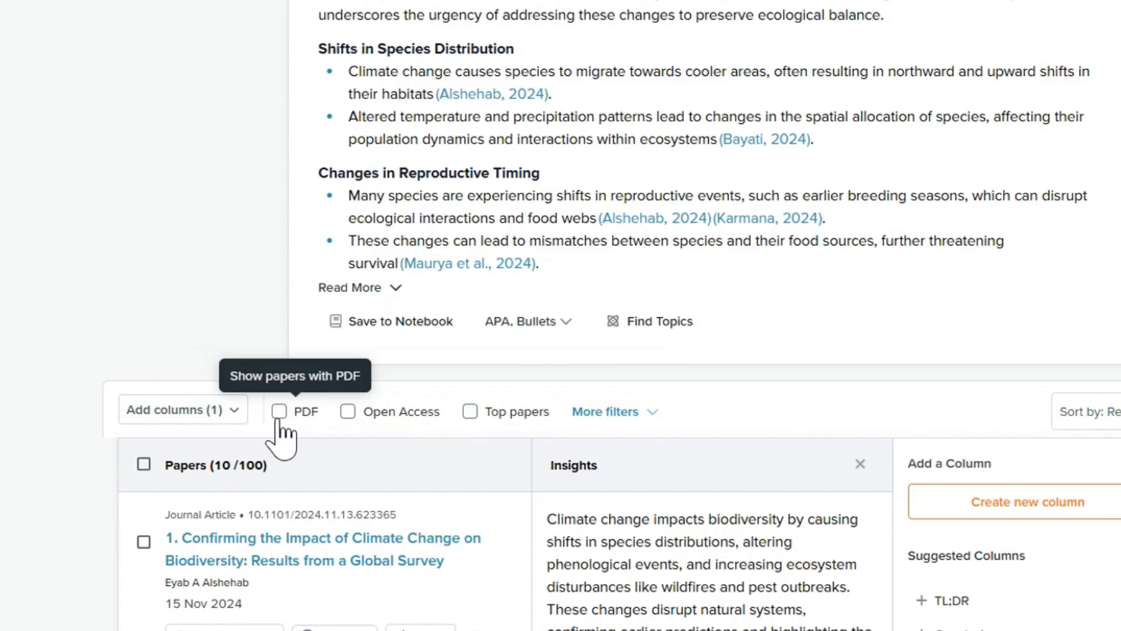
mouse_move(350, 430)
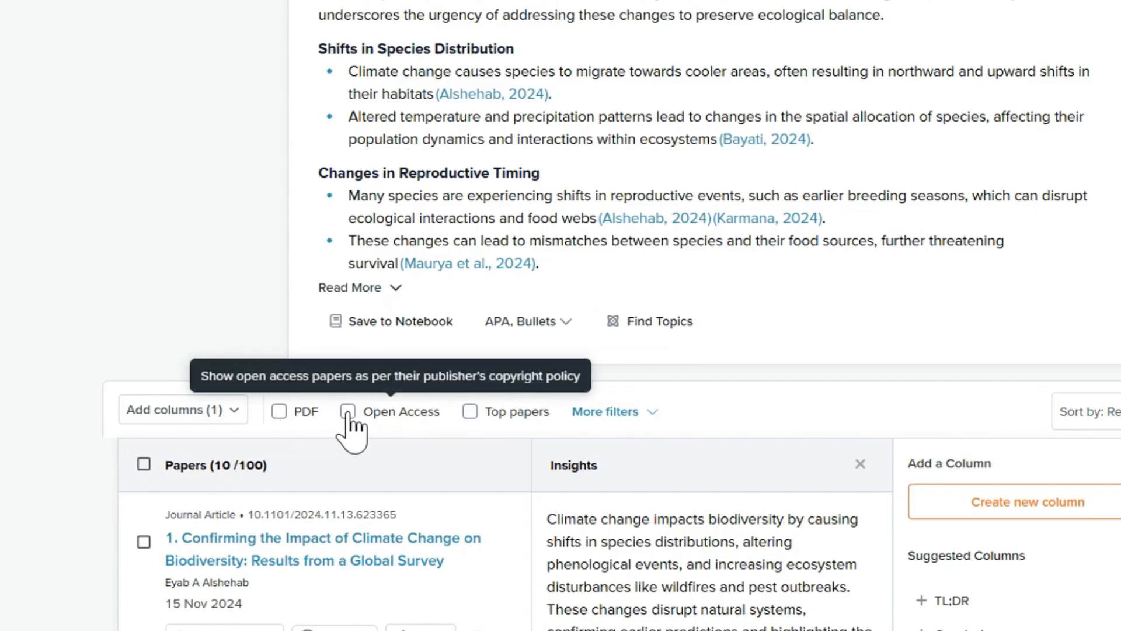
mouse_move(490, 422)
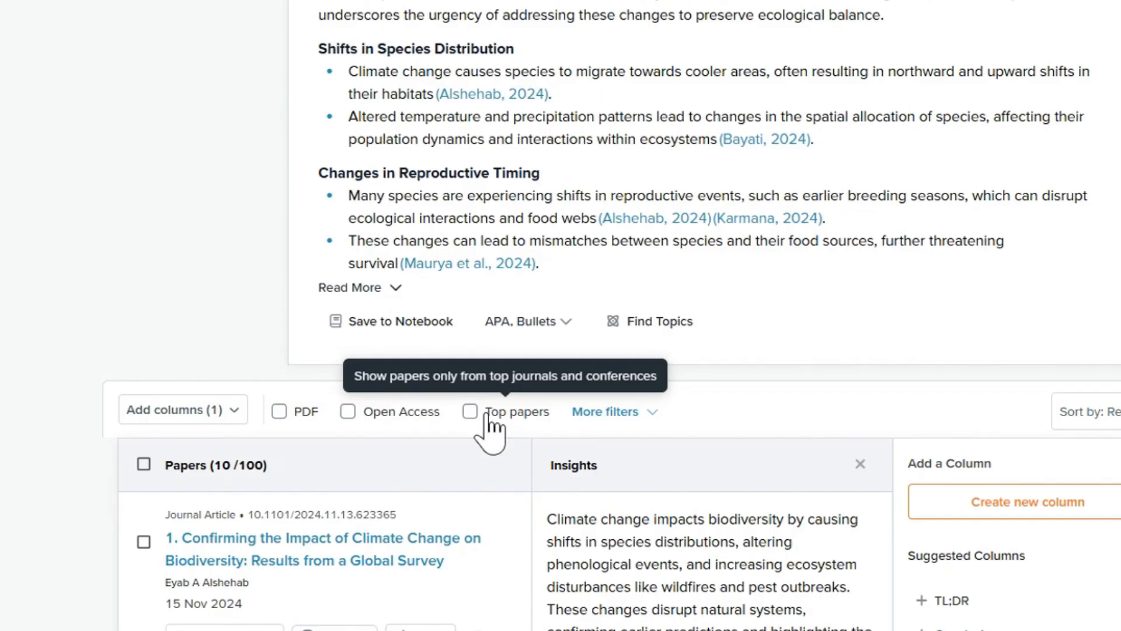
mouse_move(601, 422)
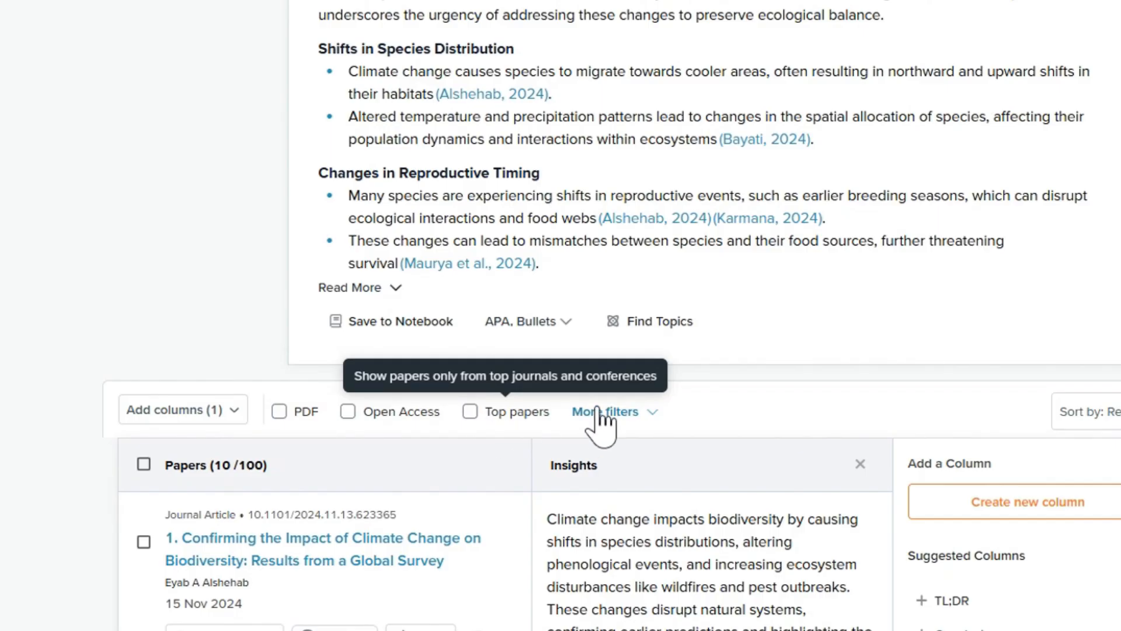
left_click(605, 411)
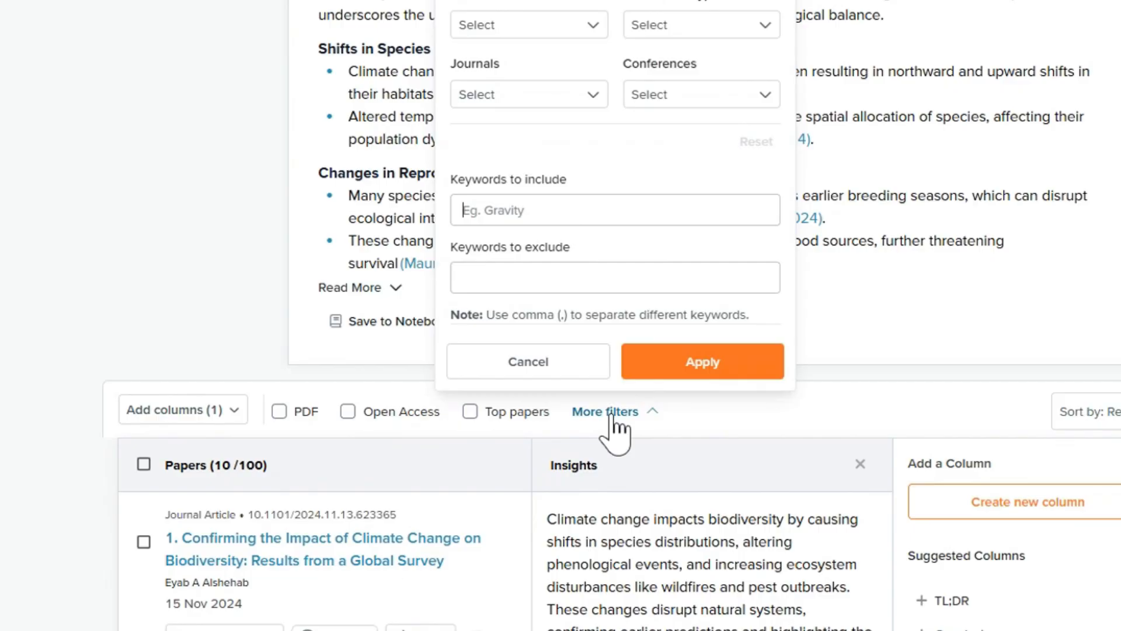
left_click(605, 411)
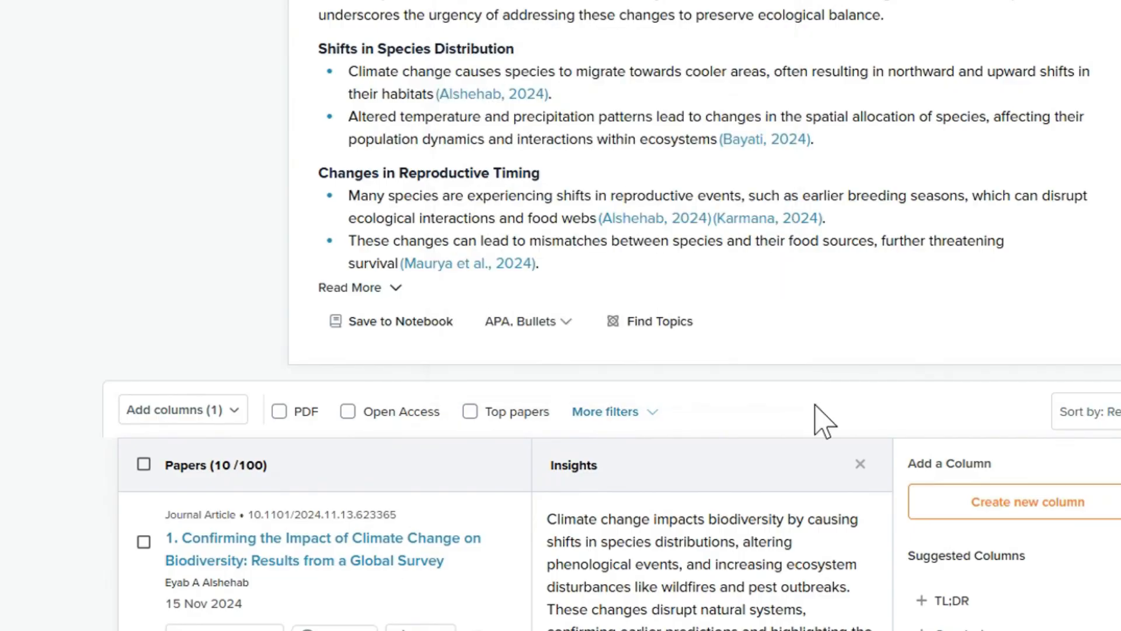
Add the suggested Results and Methods Used columns to the paper table
scroll("down", 3)
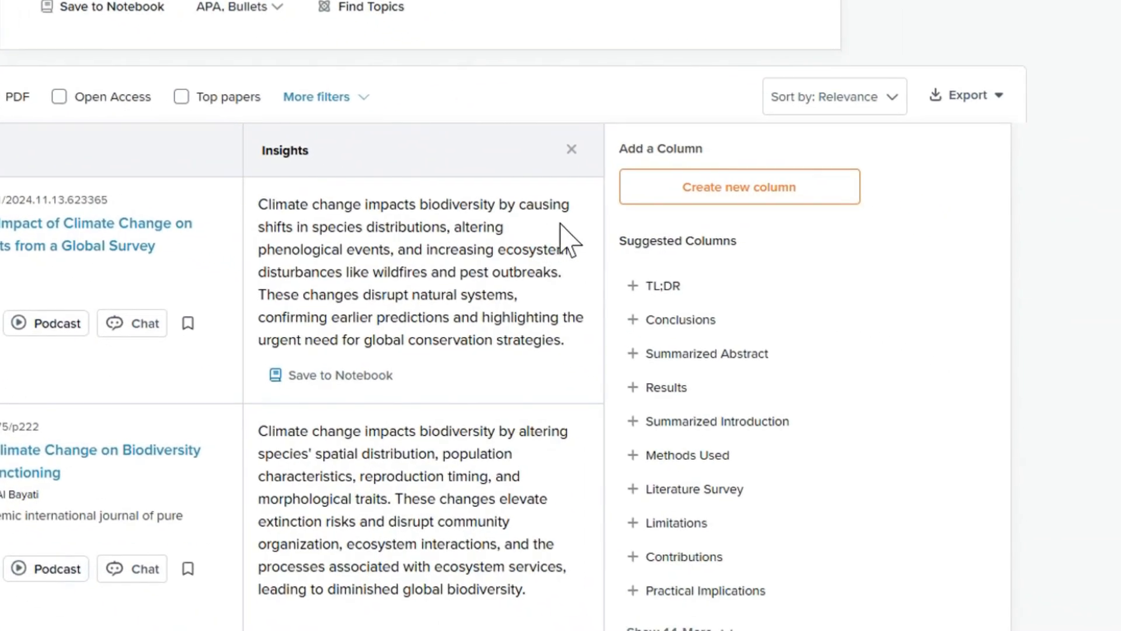
scroll("down", 3)
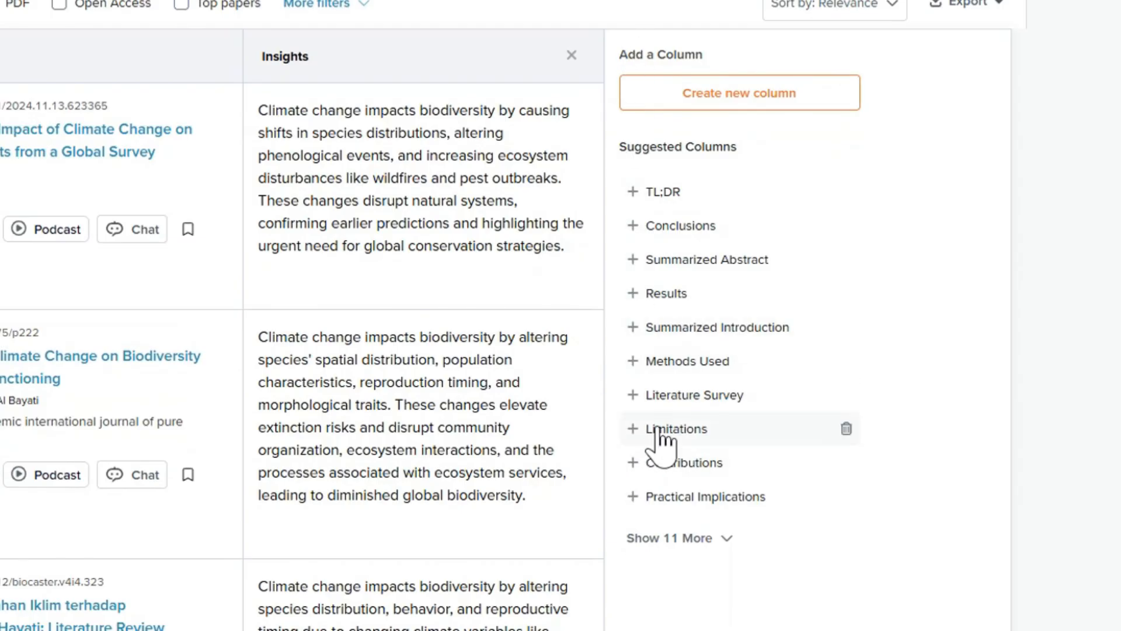
mouse_move(713, 268)
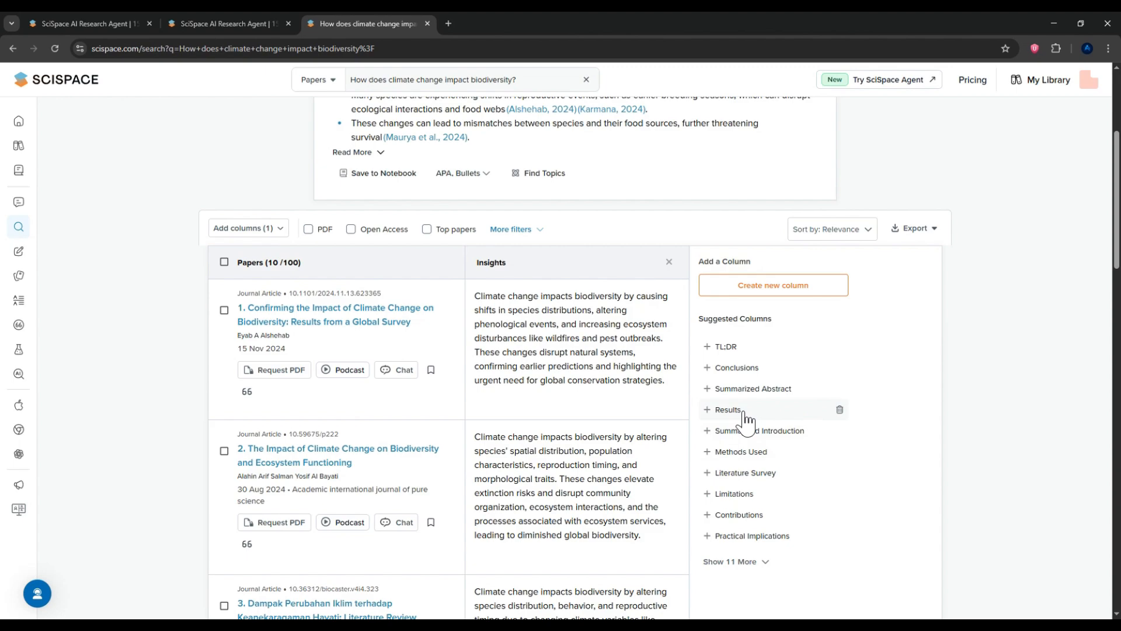
left_click(728, 409)
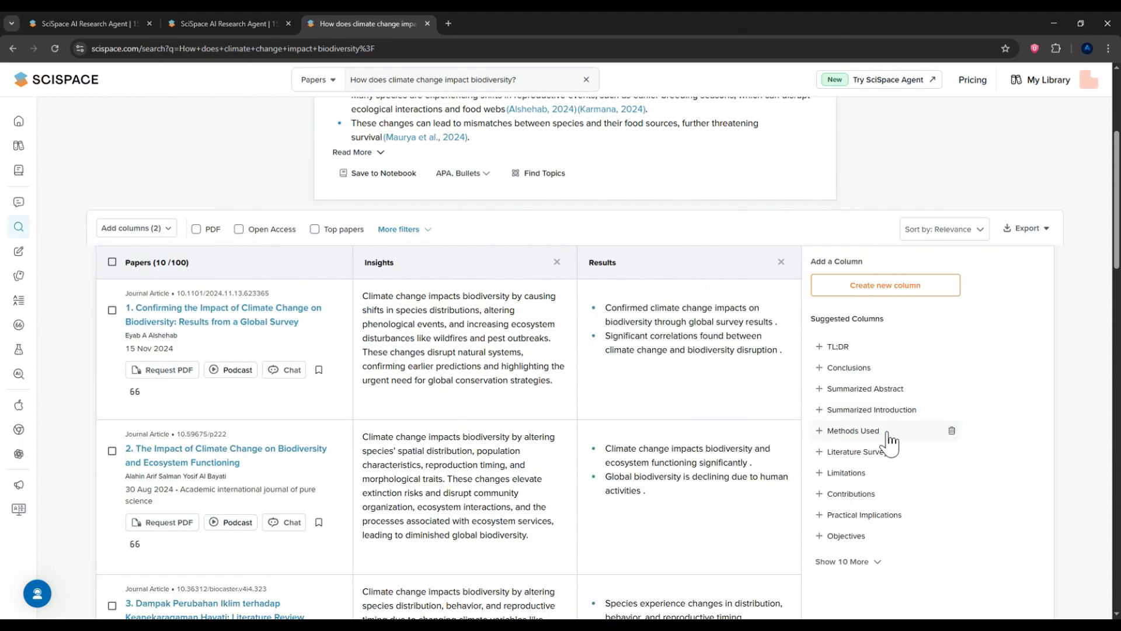
left_click(853, 429)
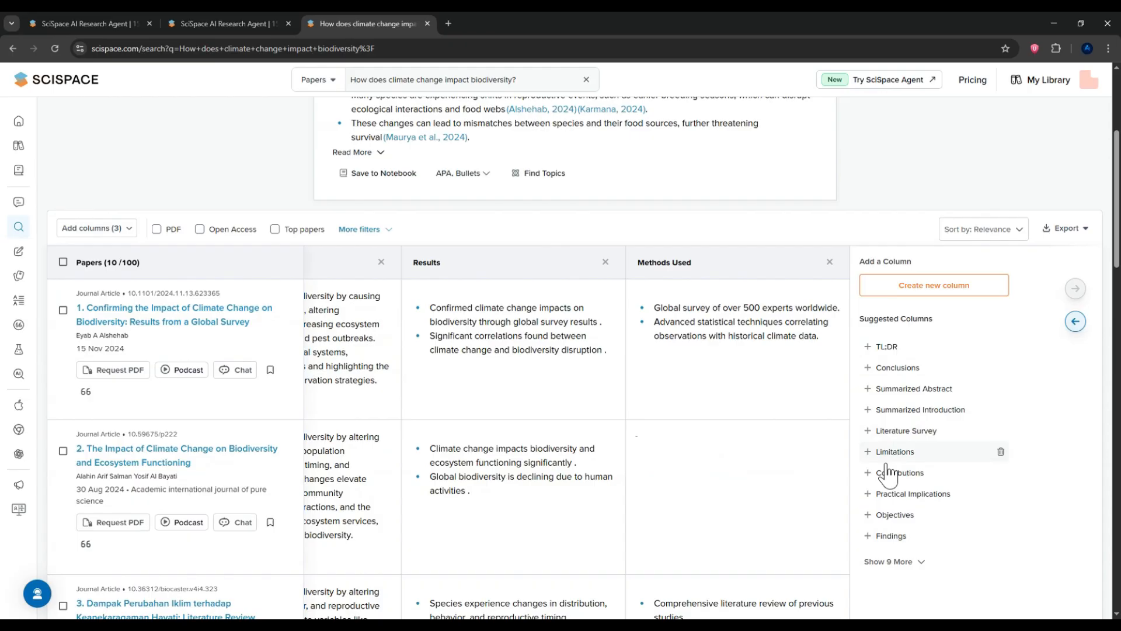
scroll("down", 3)
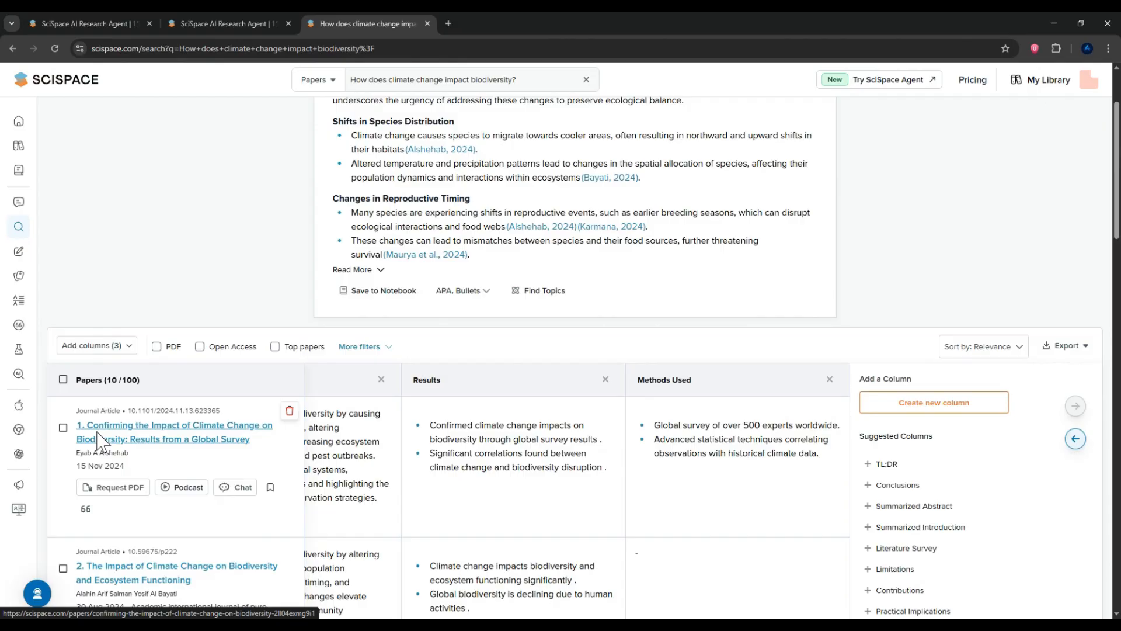
Select paper 1, fetch similar papers, and start a chat with it
left_click(63, 426)
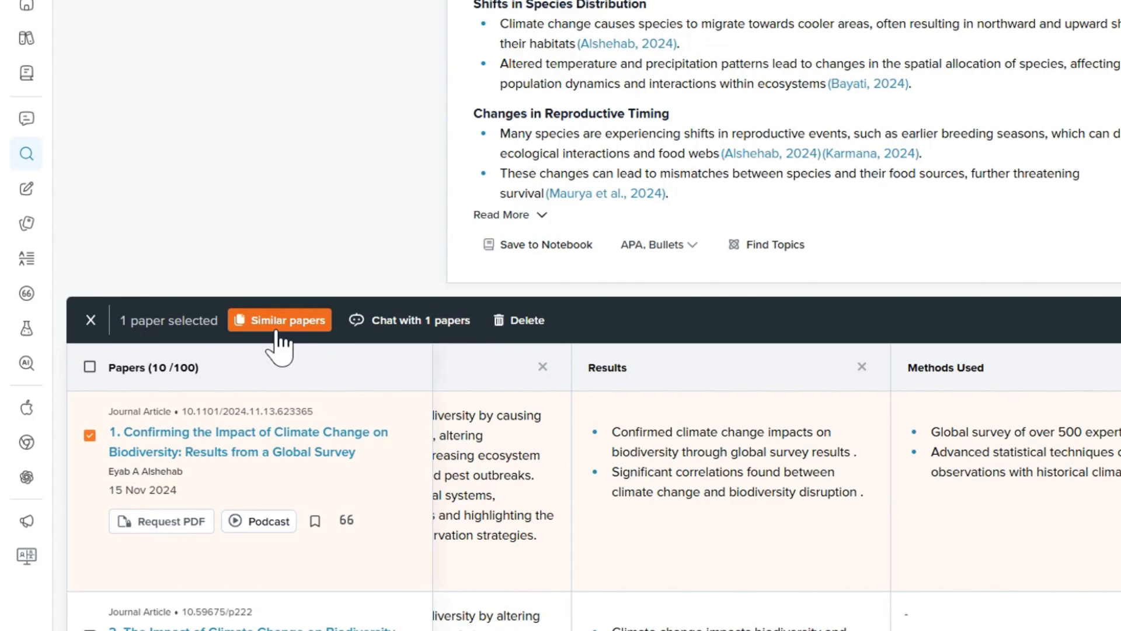
left_click(279, 319)
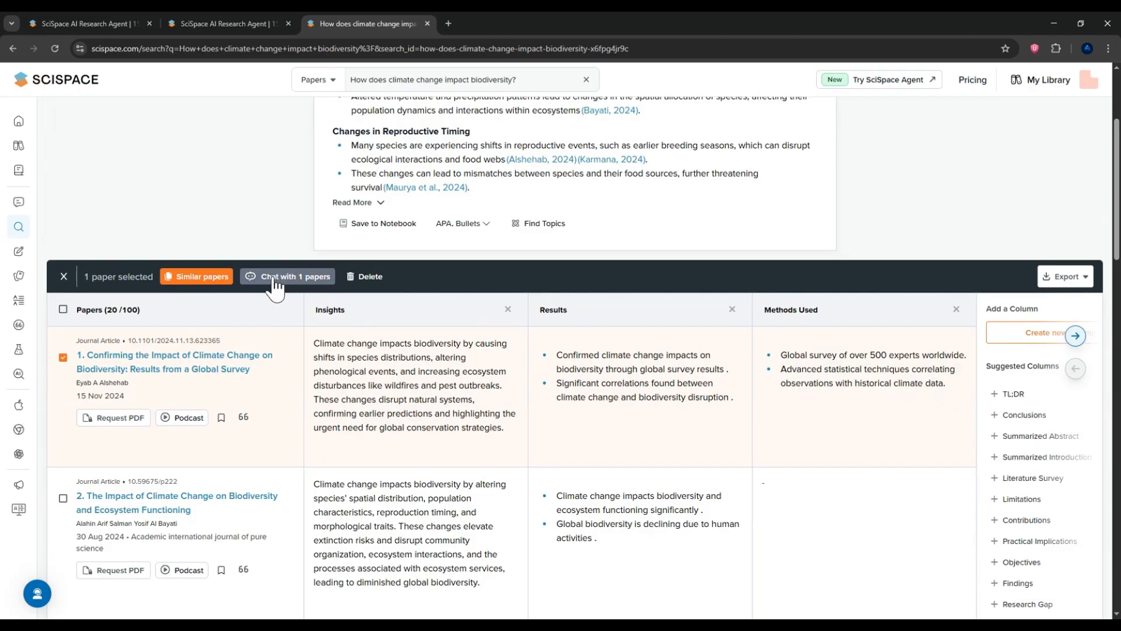
left_click(293, 276)
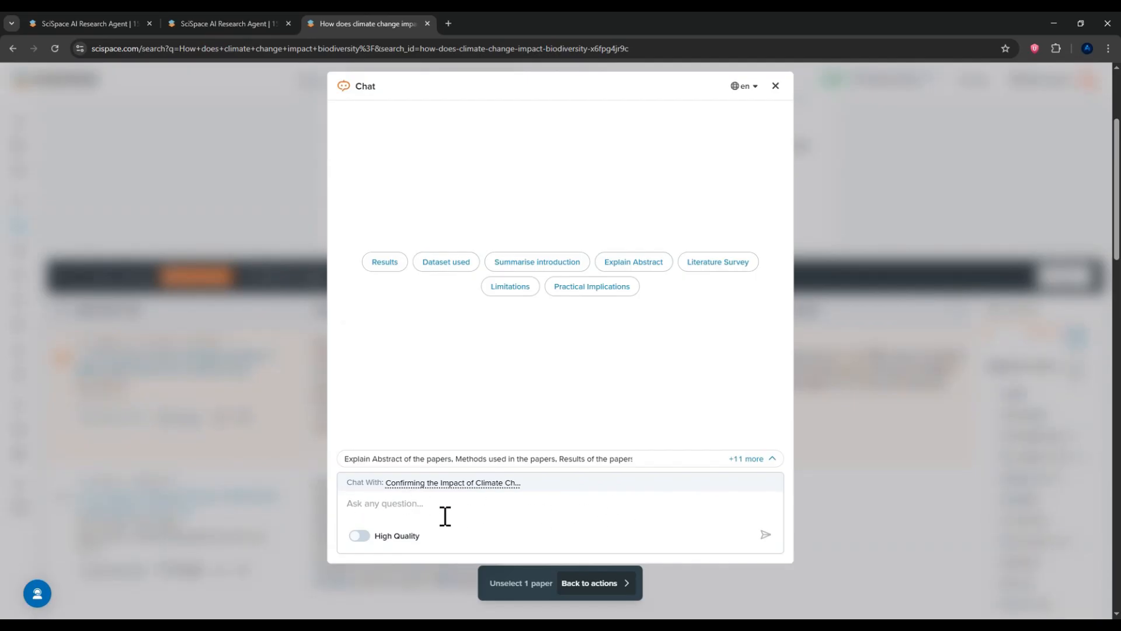
Close the paper chat and unselect the first paper
left_click(779, 86)
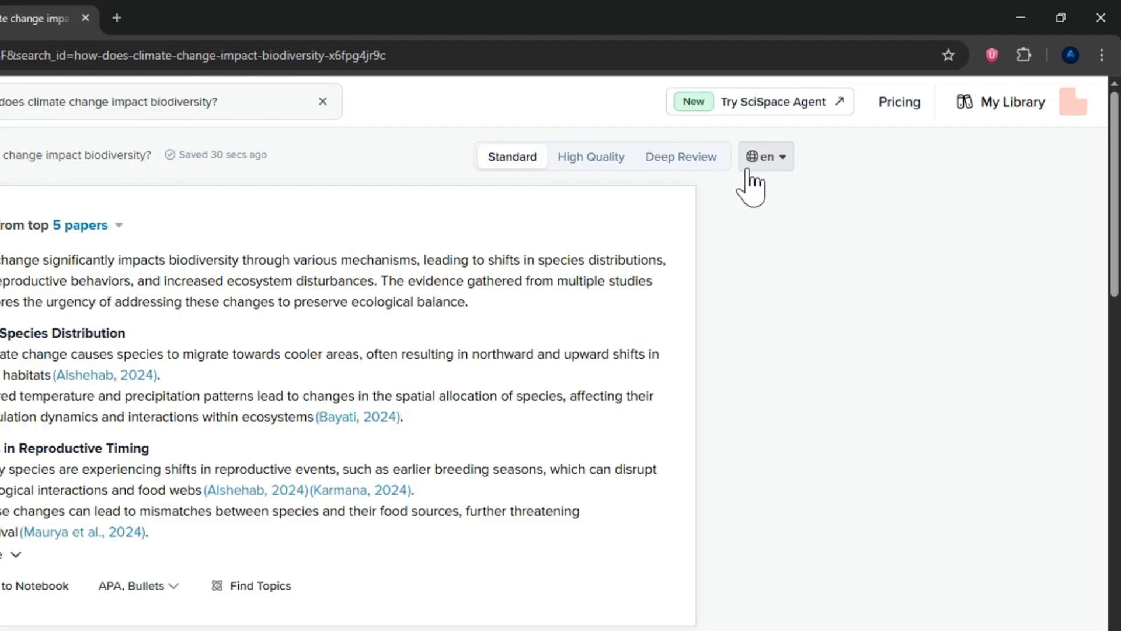
left_click(765, 156)
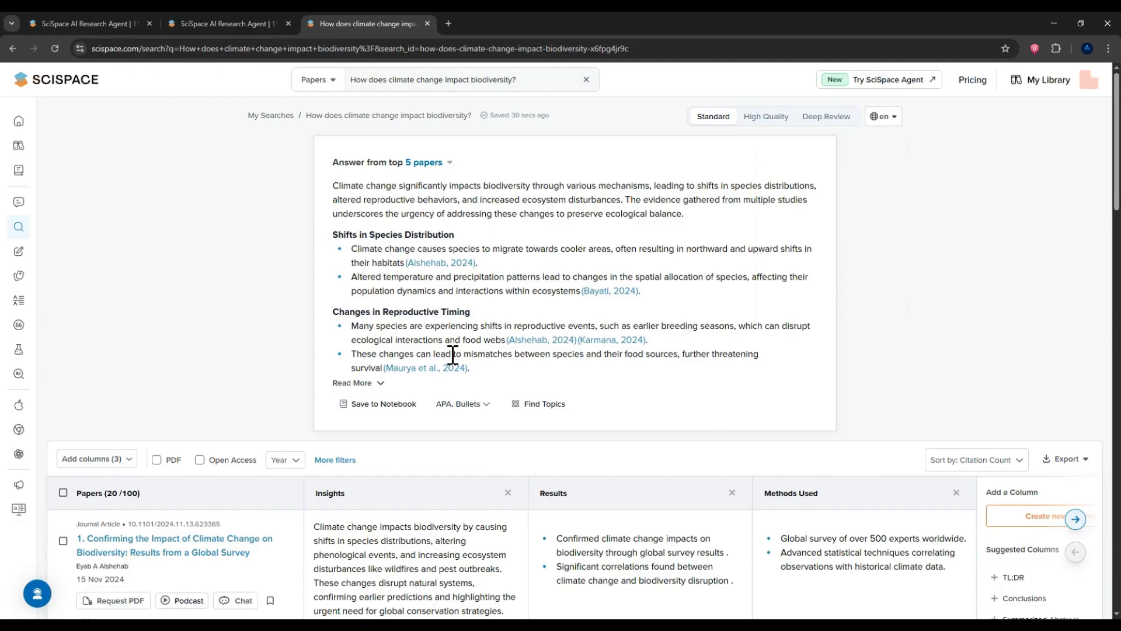
mouse_move(21, 252)
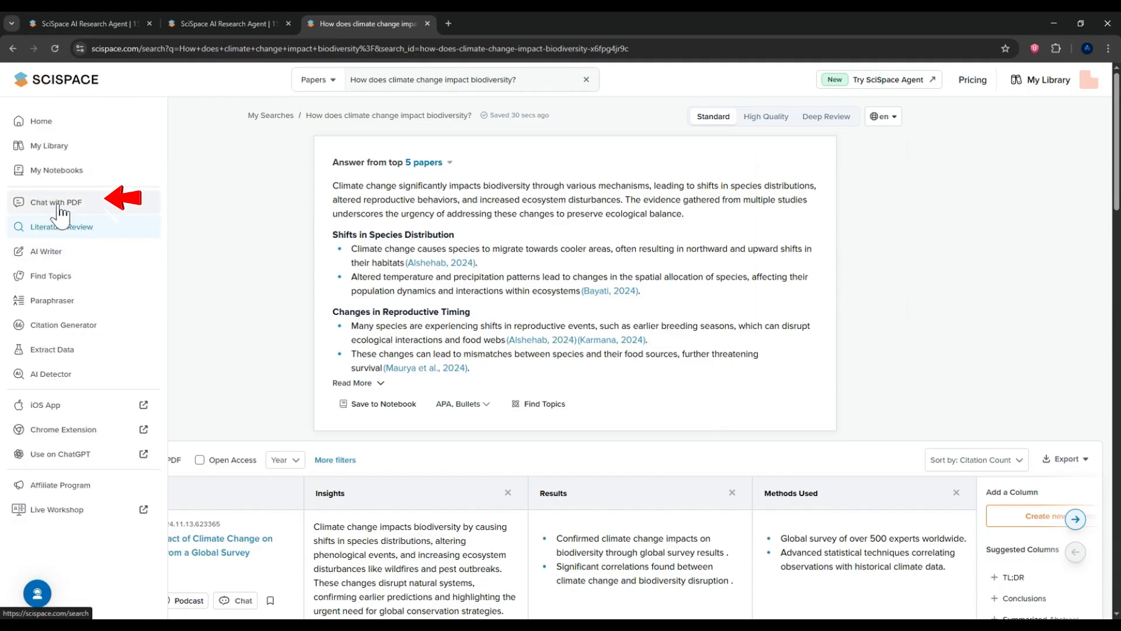
Upload the 5G Industry 4.0 paper into Chat with PDF
left_click(56, 201)
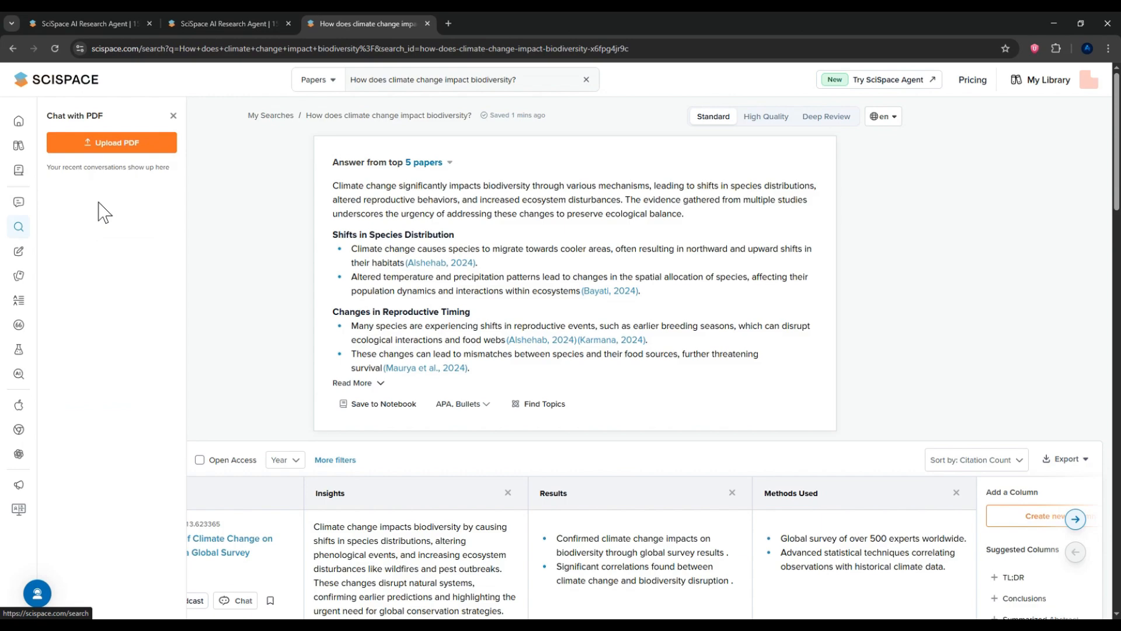
mouse_move(99, 146)
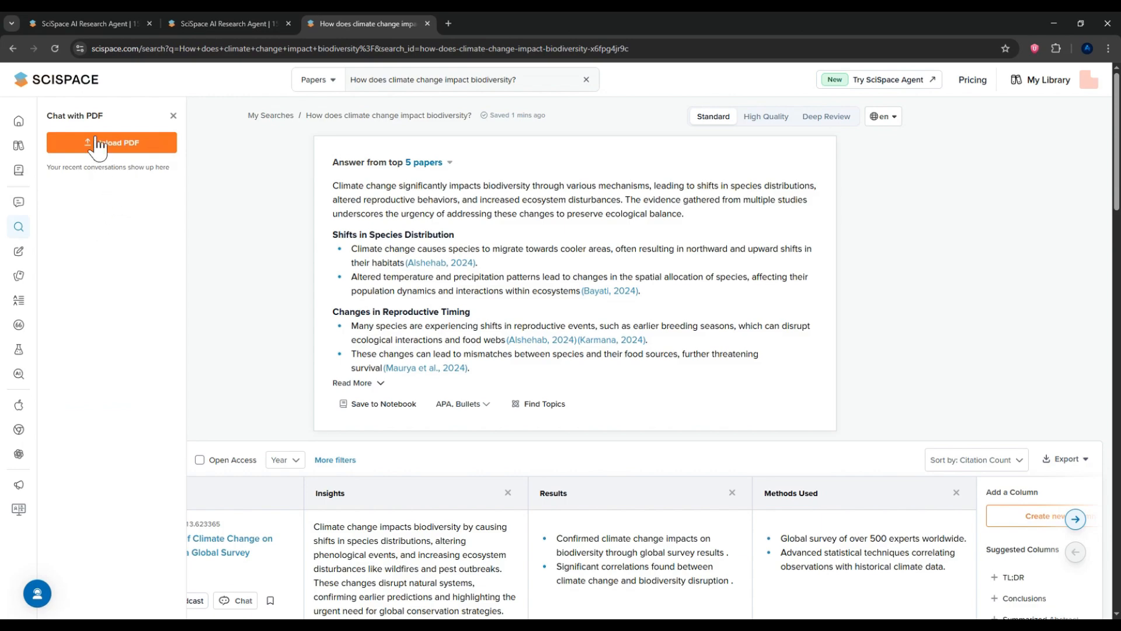
mouse_move(150, 144)
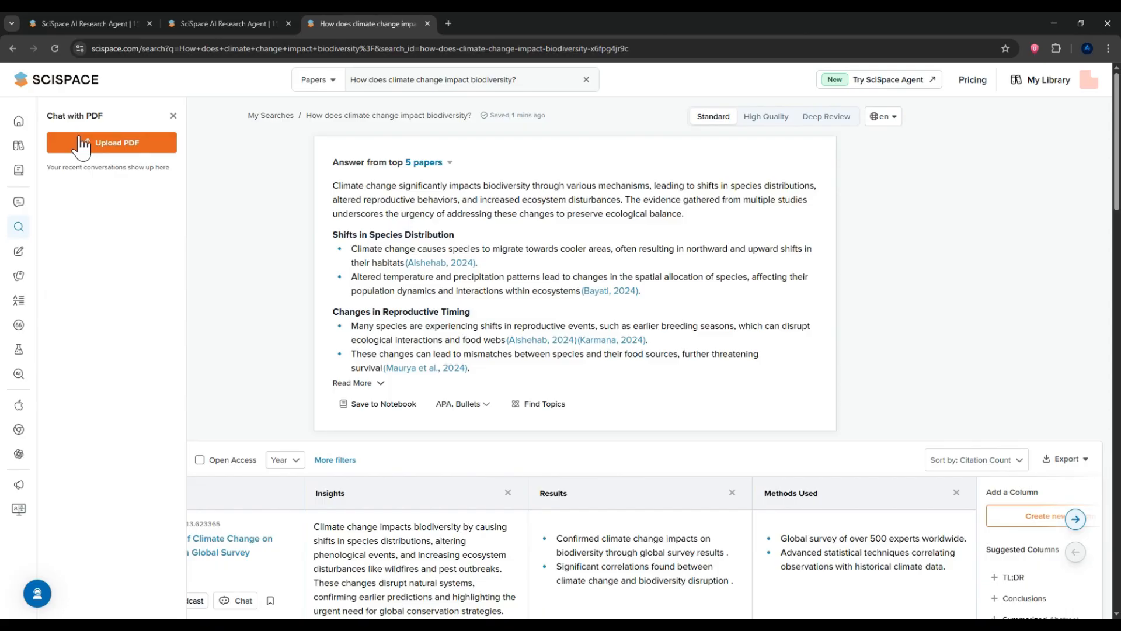
left_click(111, 142)
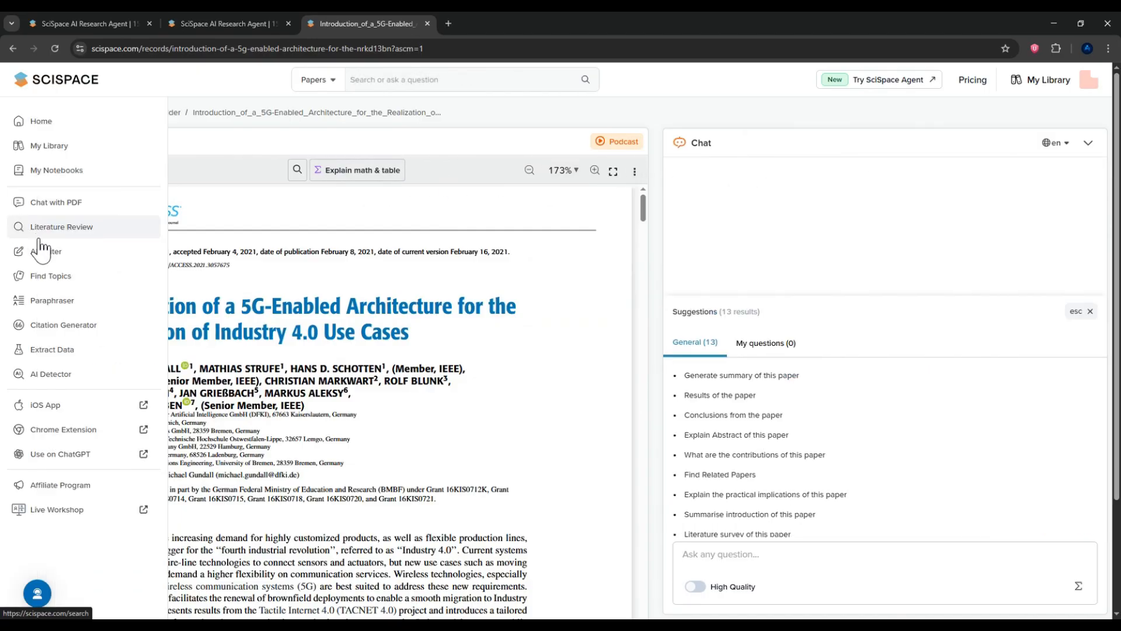
left_click(46, 251)
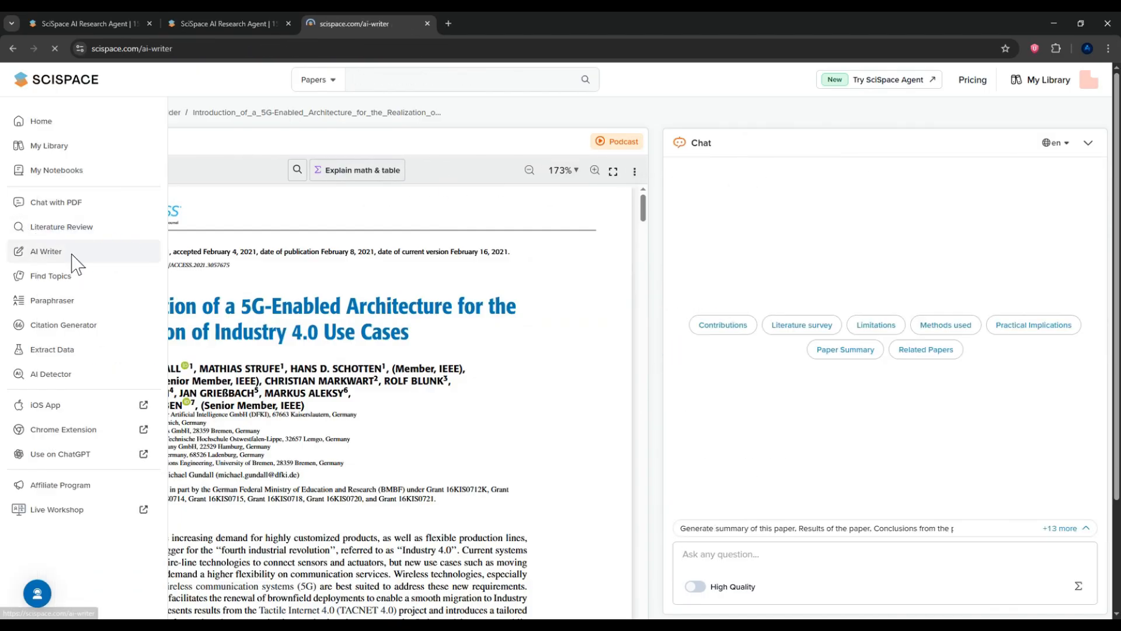
left_click(45, 251)
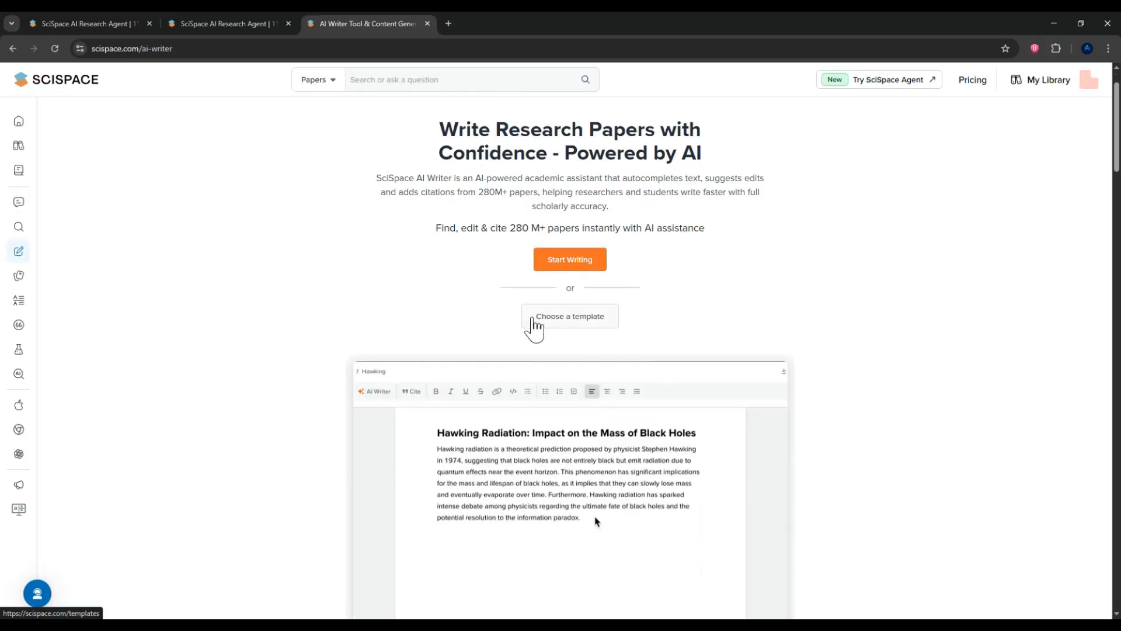
scroll("down", 3)
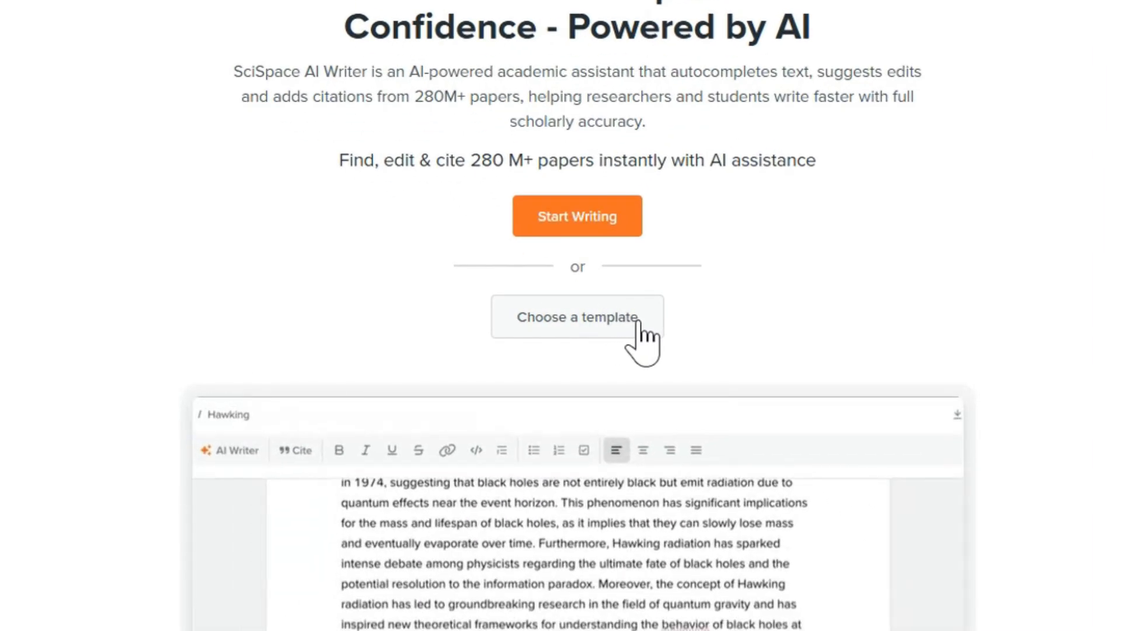
left_click(577, 316)
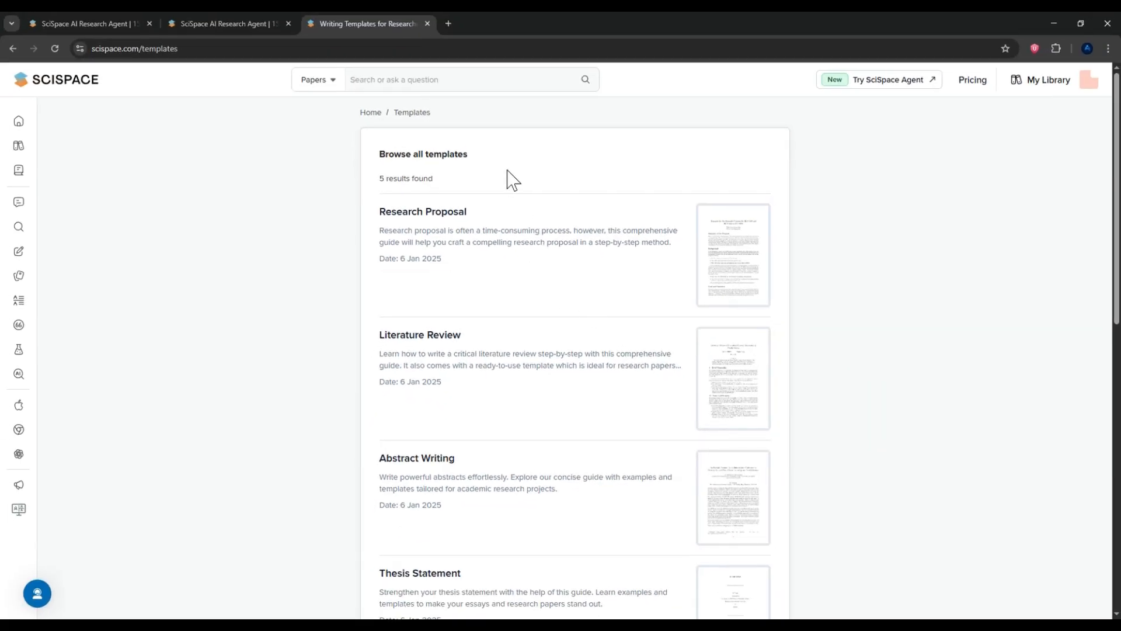
mouse_move(516, 323)
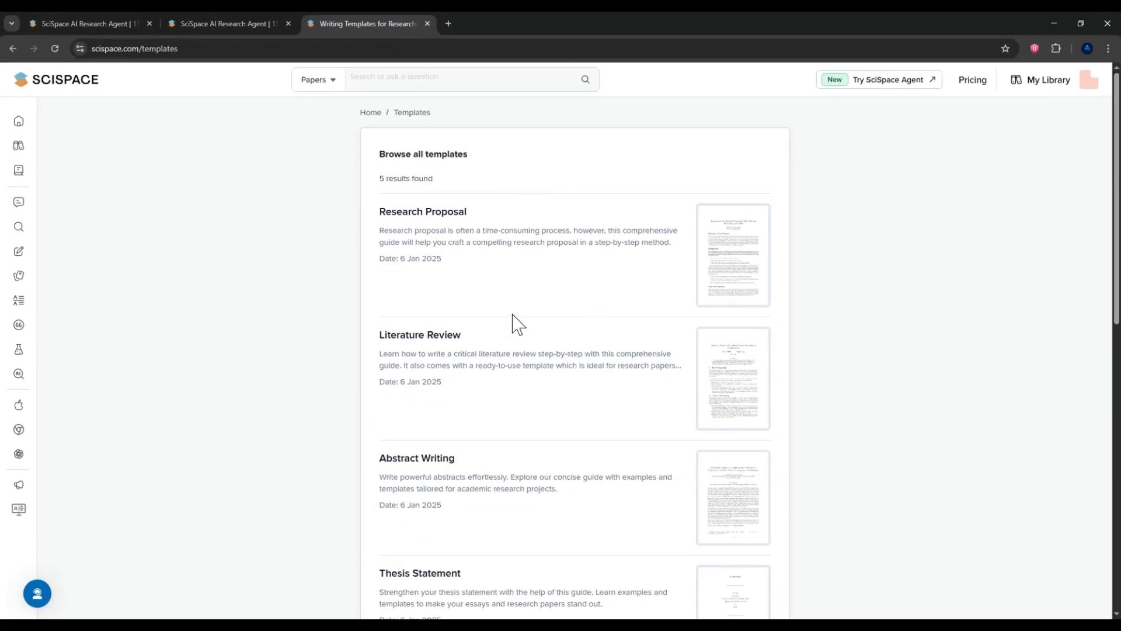
left_click(18, 251)
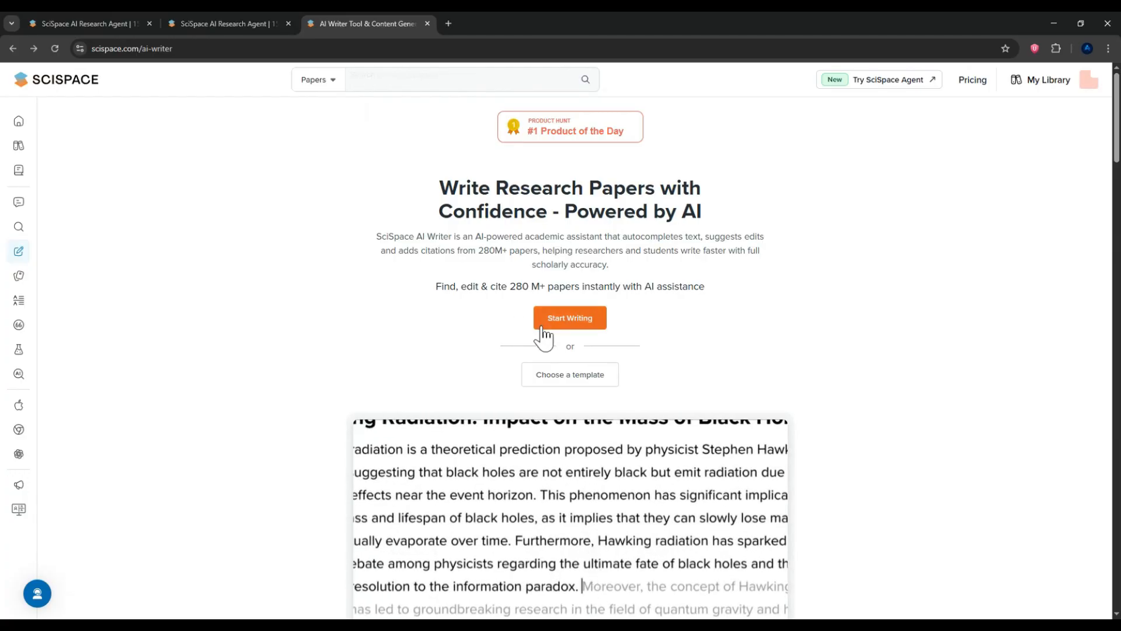
Generate AI writing in a new notebook on 'How does climate change impact biodiversity?'
left_click(569, 317)
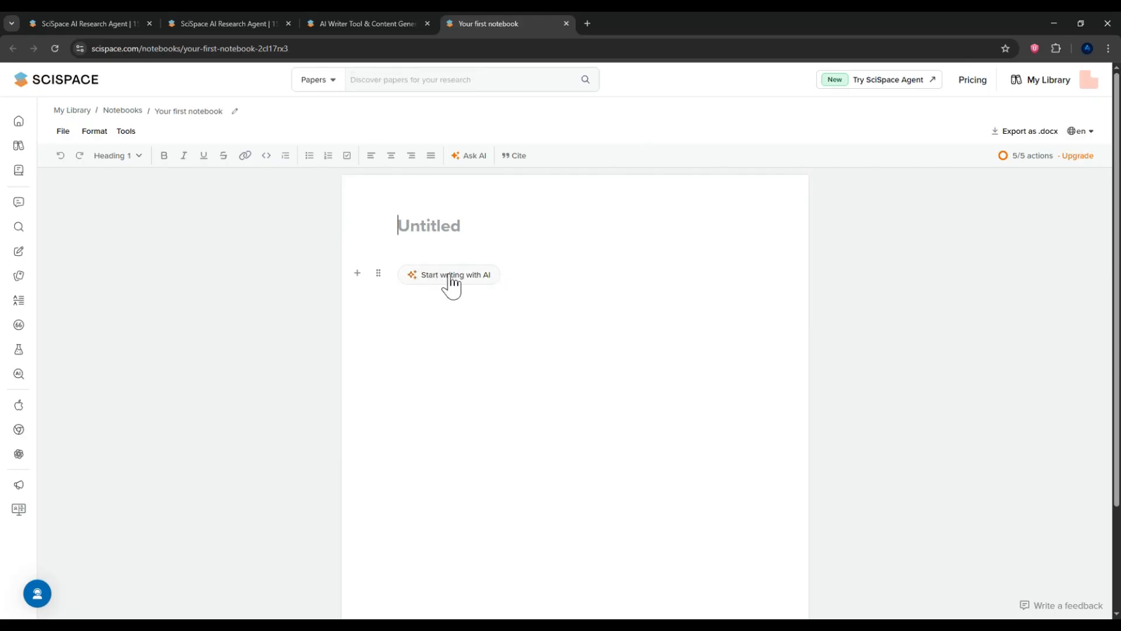
left_click(454, 274)
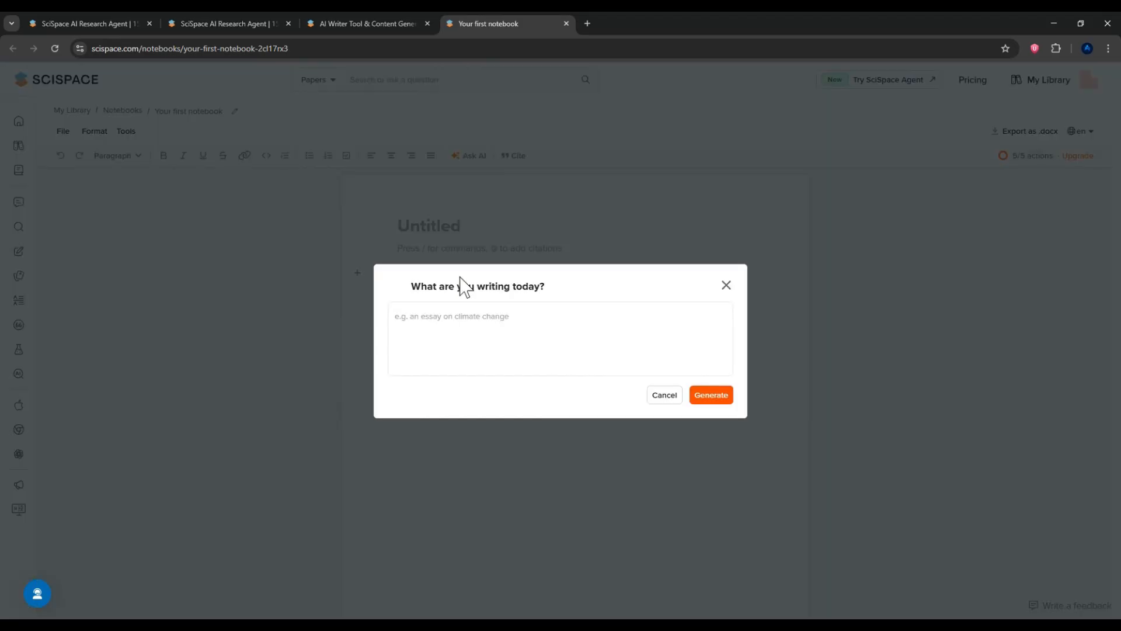
type("How does climate change impact biodiversity?")
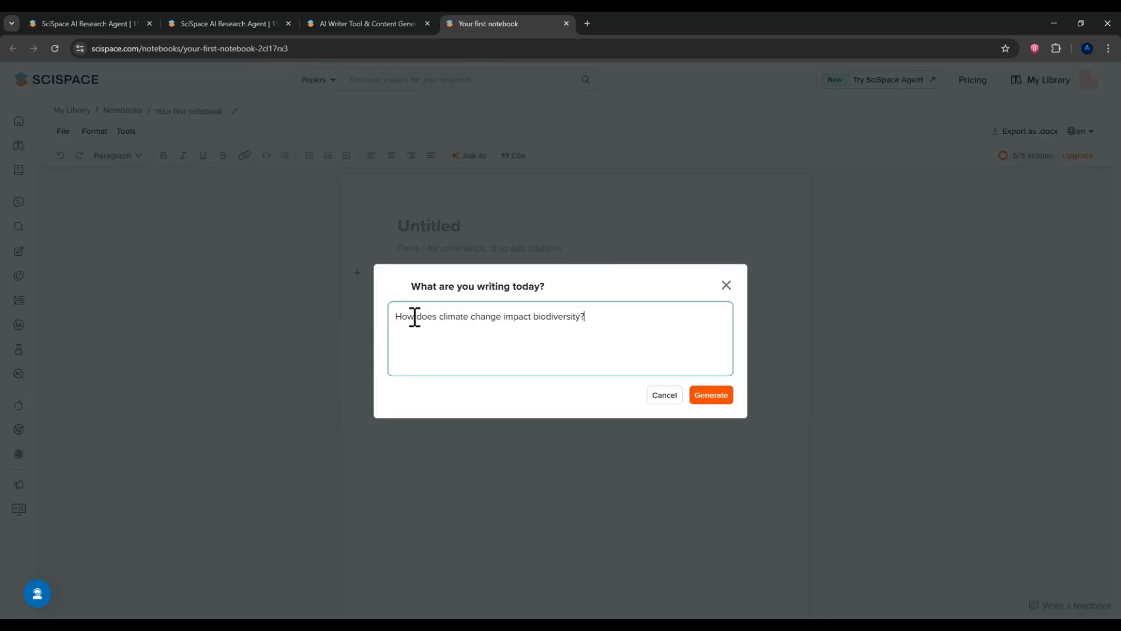
left_click(711, 394)
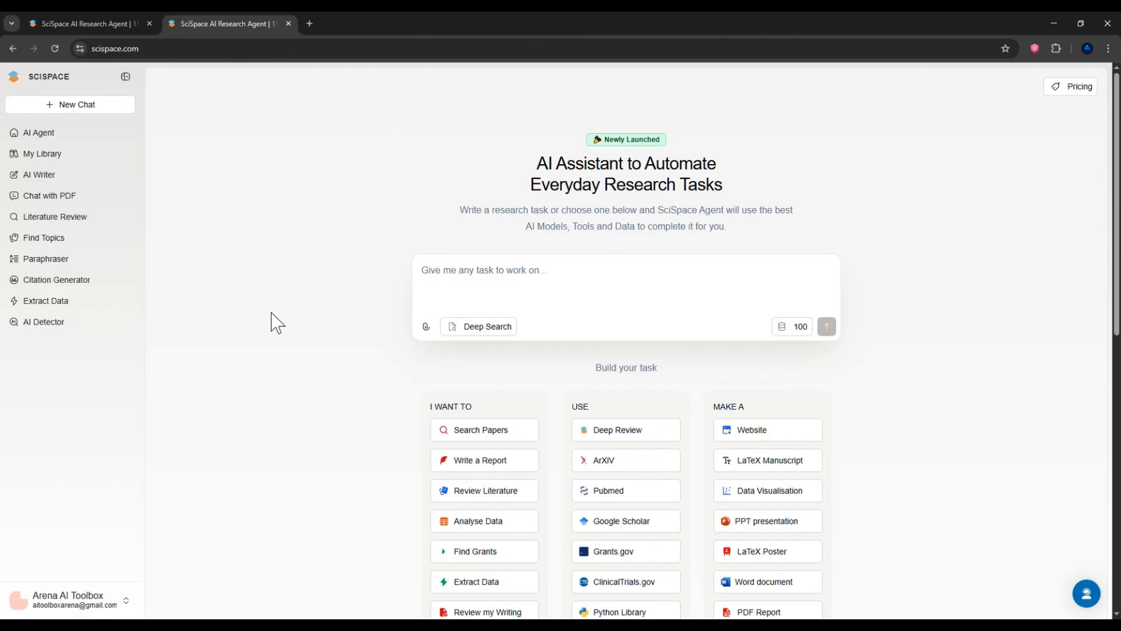
mouse_move(46, 258)
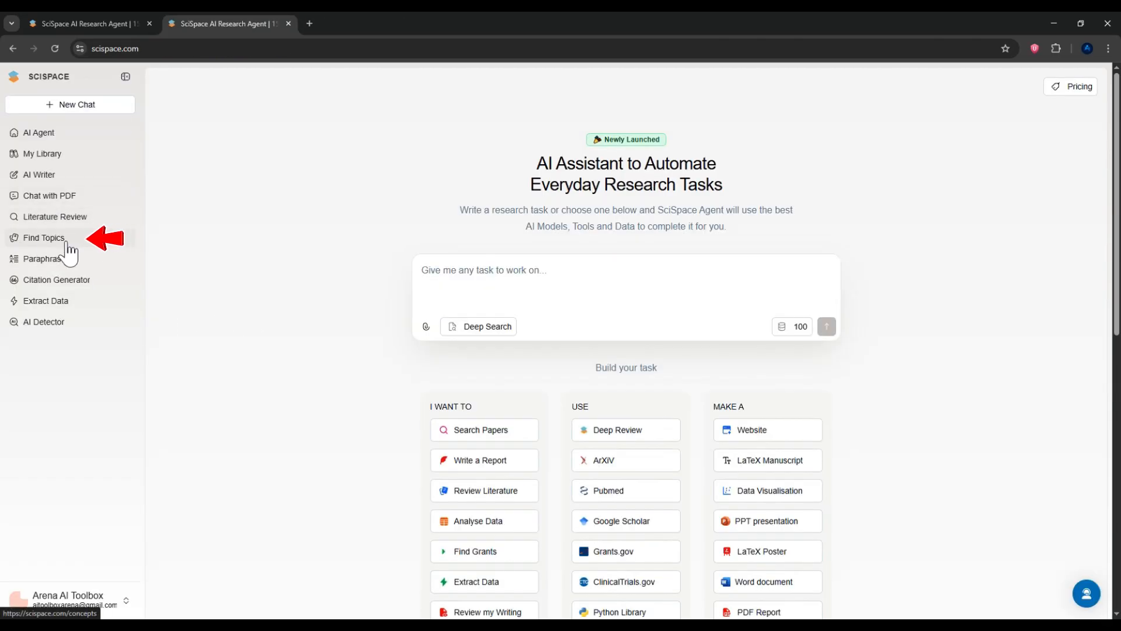
Search Find Topics for 'Efficient materials for solar panels' and scroll through results
left_click(43, 237)
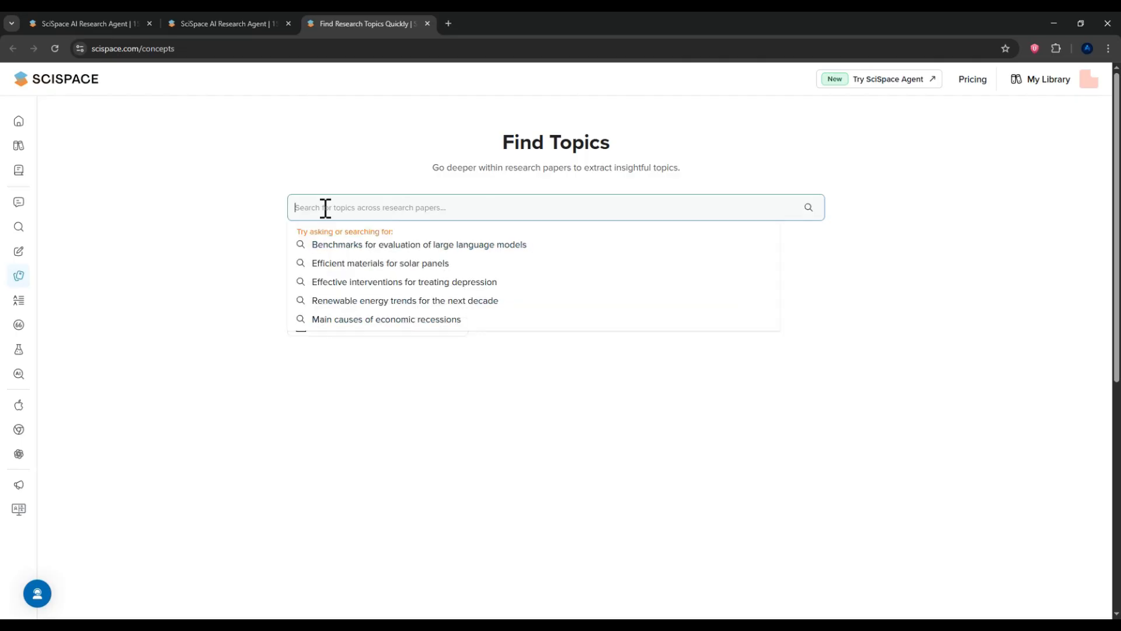
left_click(380, 262)
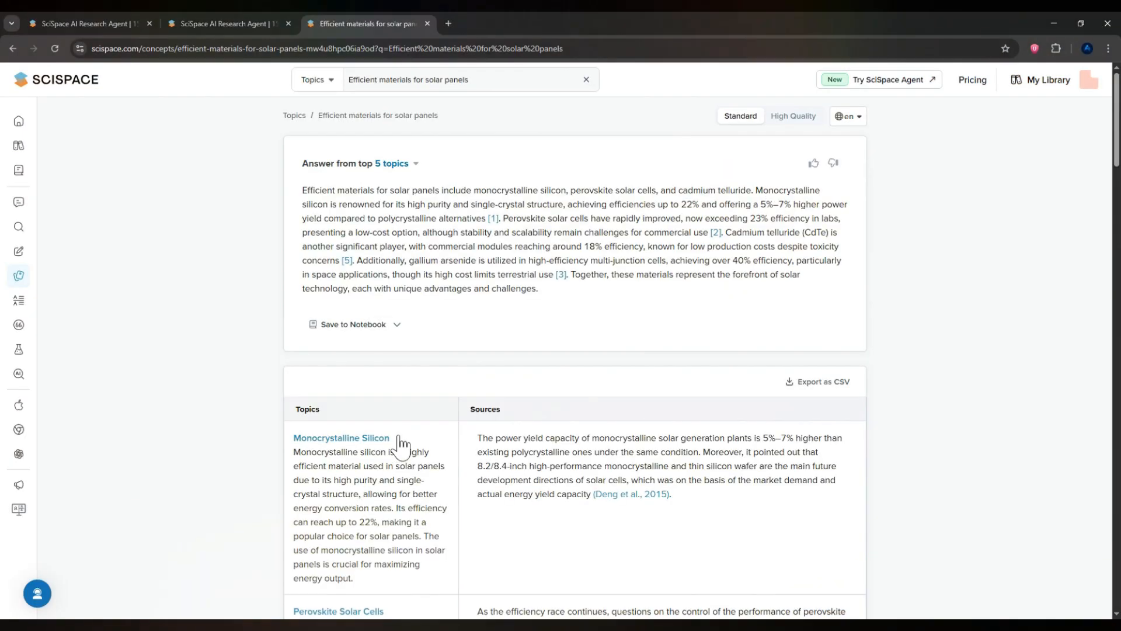
scroll("down", 3)
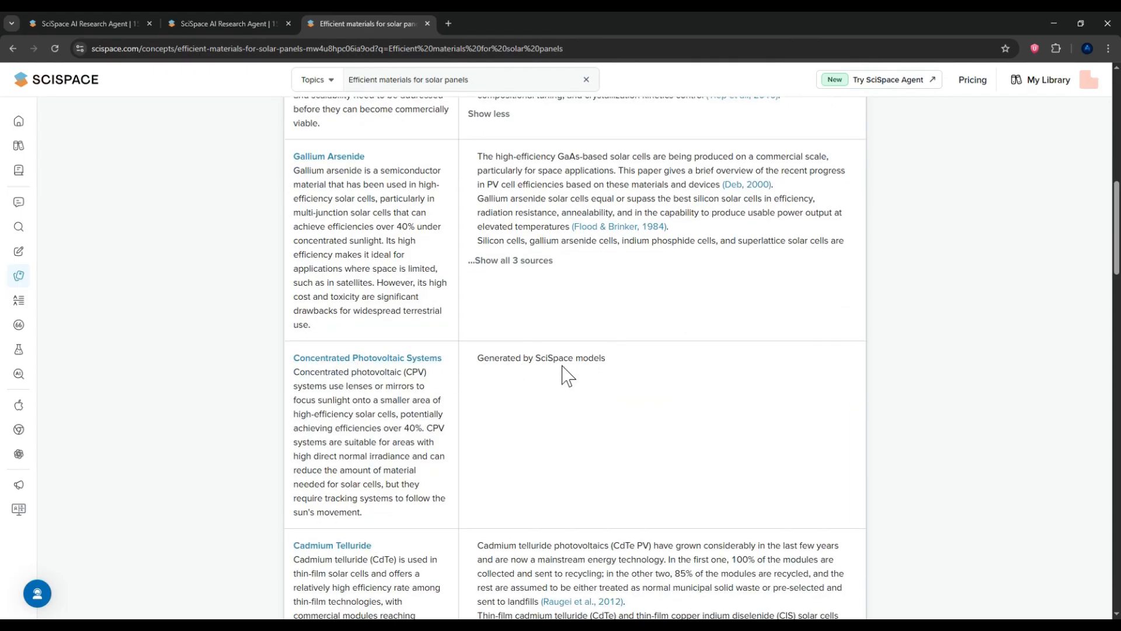
scroll("up", 3)
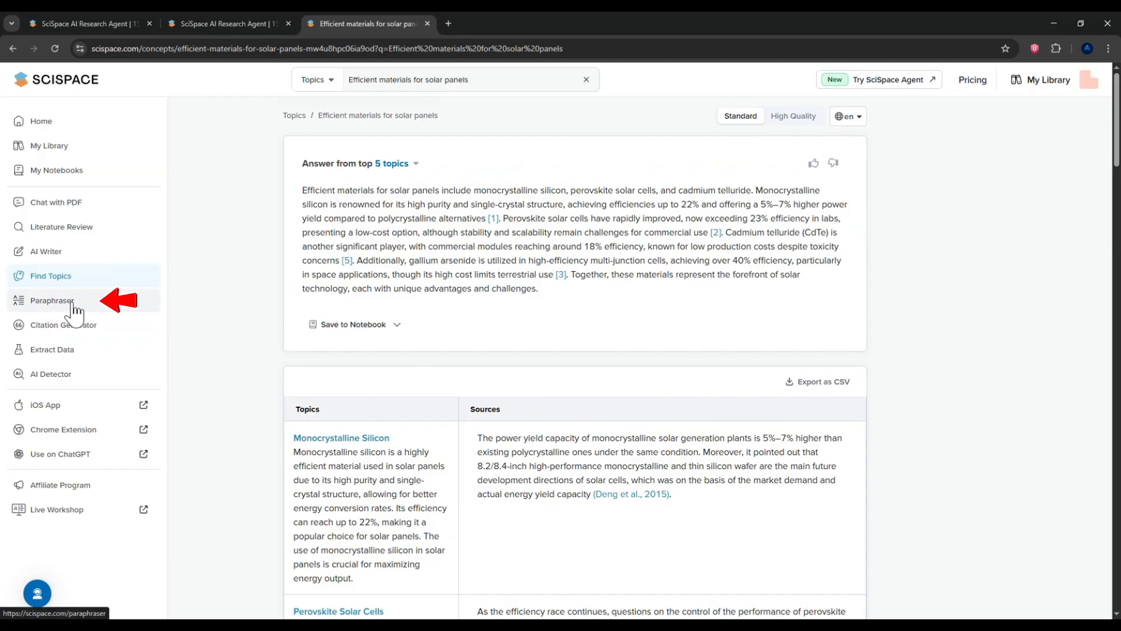
Paraphrase the sample AI paragraph at maximum length into a 288-word academic version
left_click(52, 300)
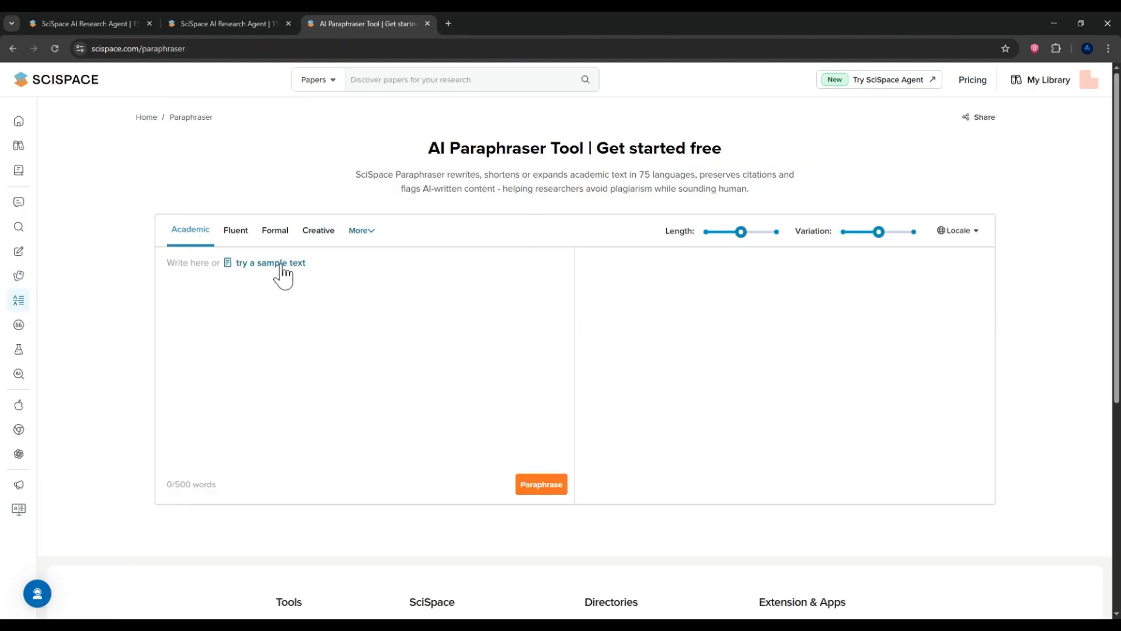
left_click(270, 262)
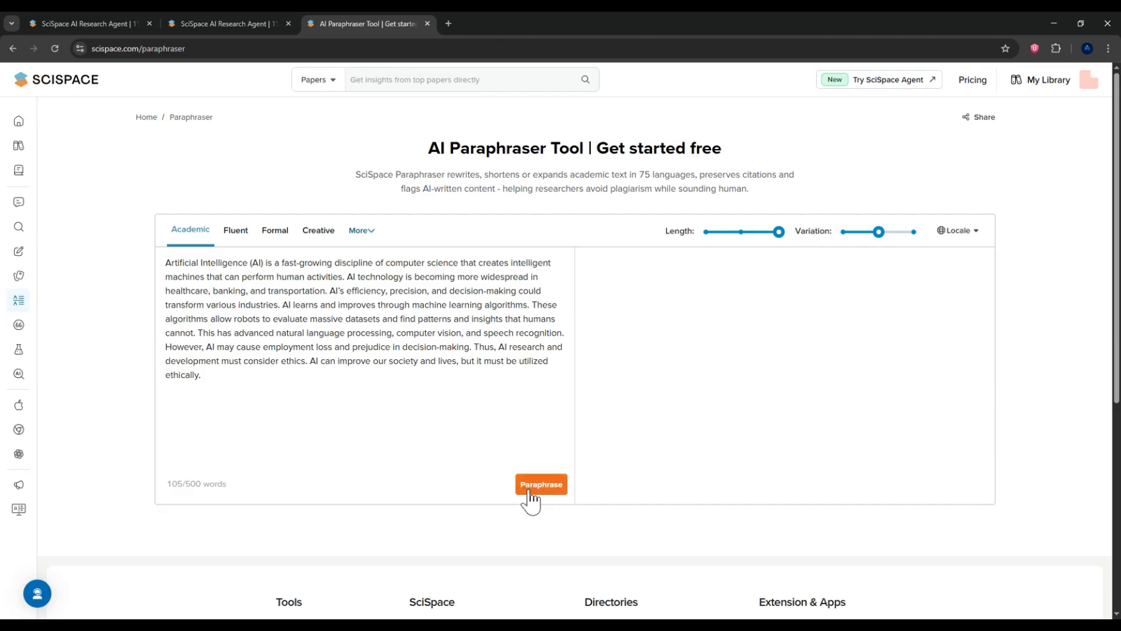
left_click(541, 484)
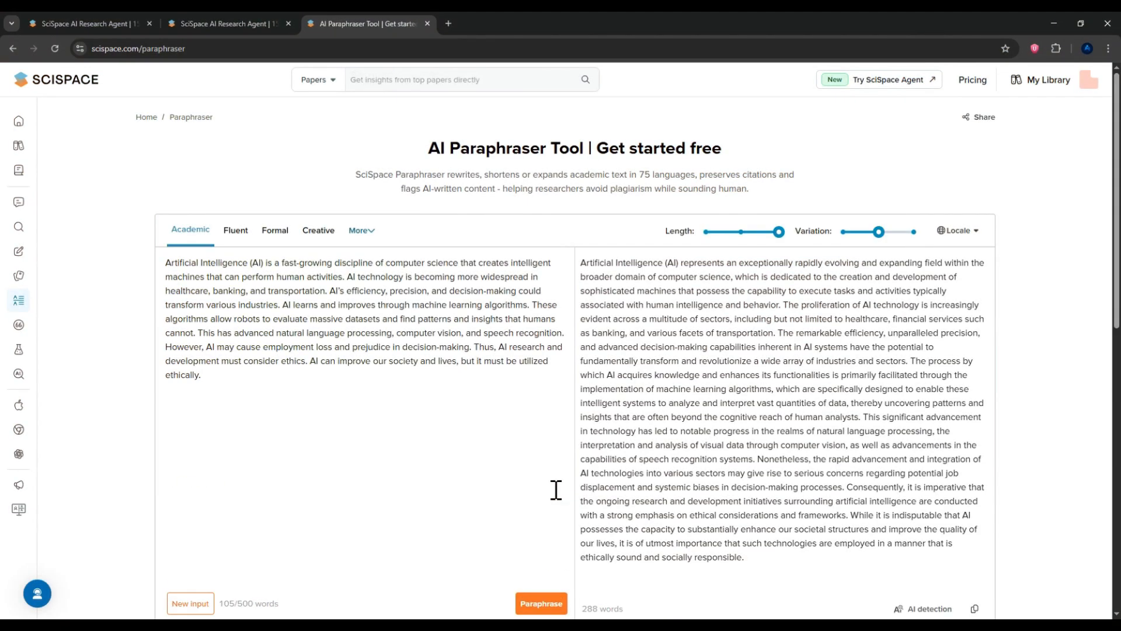
left_click_drag(837, 487, 704, 515)
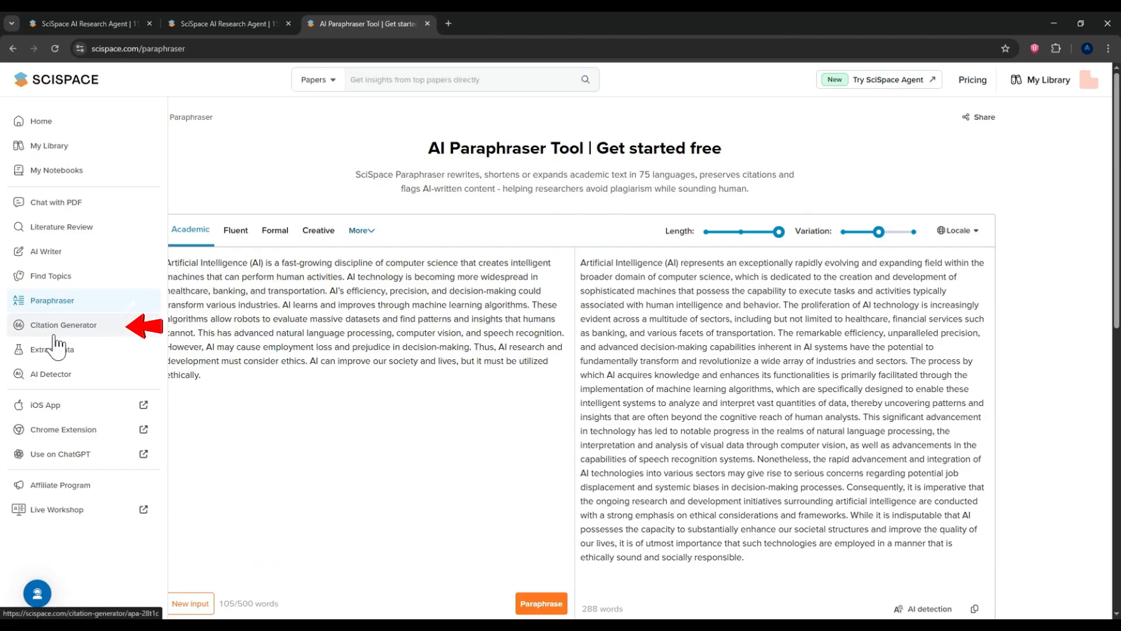
Generate an APA citation for the biodiversity and ecosystem functioning example paper
left_click(63, 325)
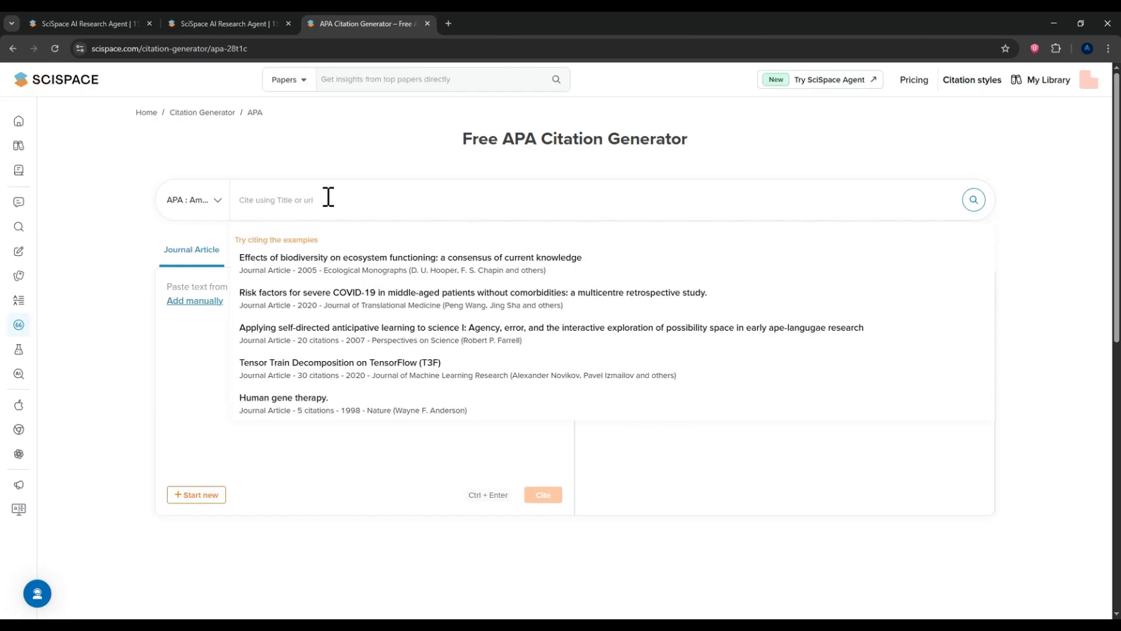
mouse_move(321, 232)
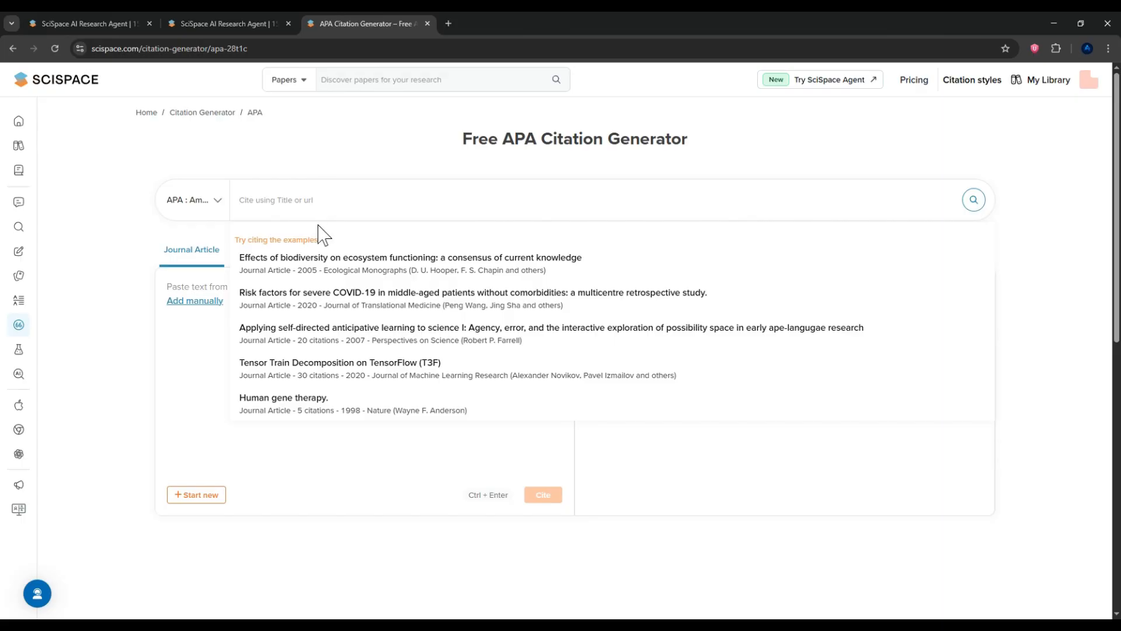
left_click(410, 257)
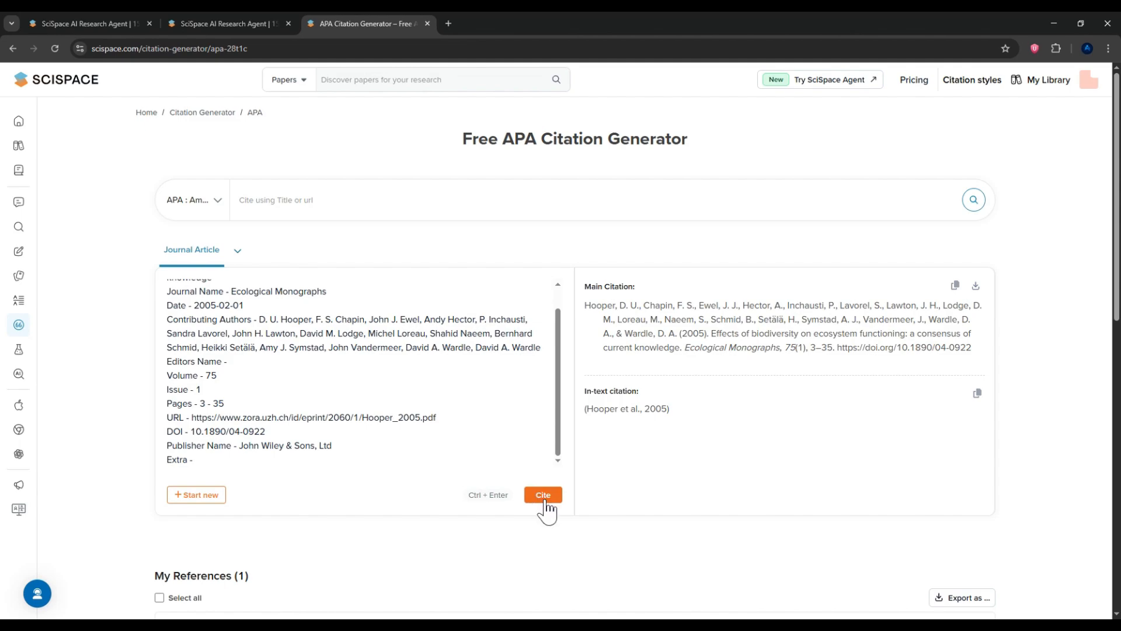
mouse_move(465, 514)
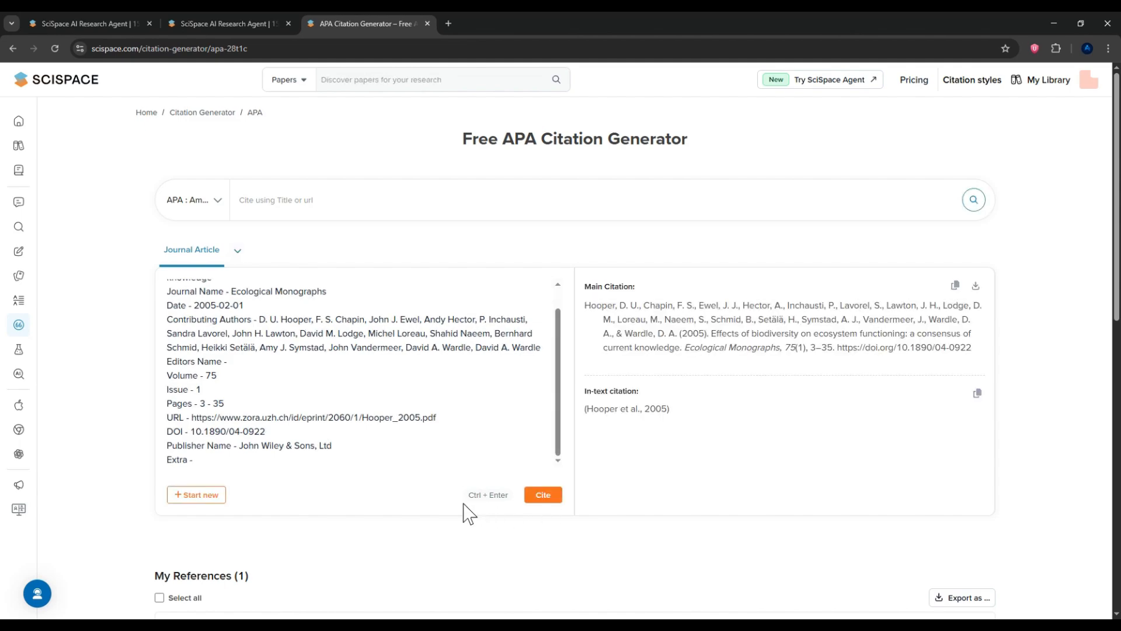
mouse_move(219, 213)
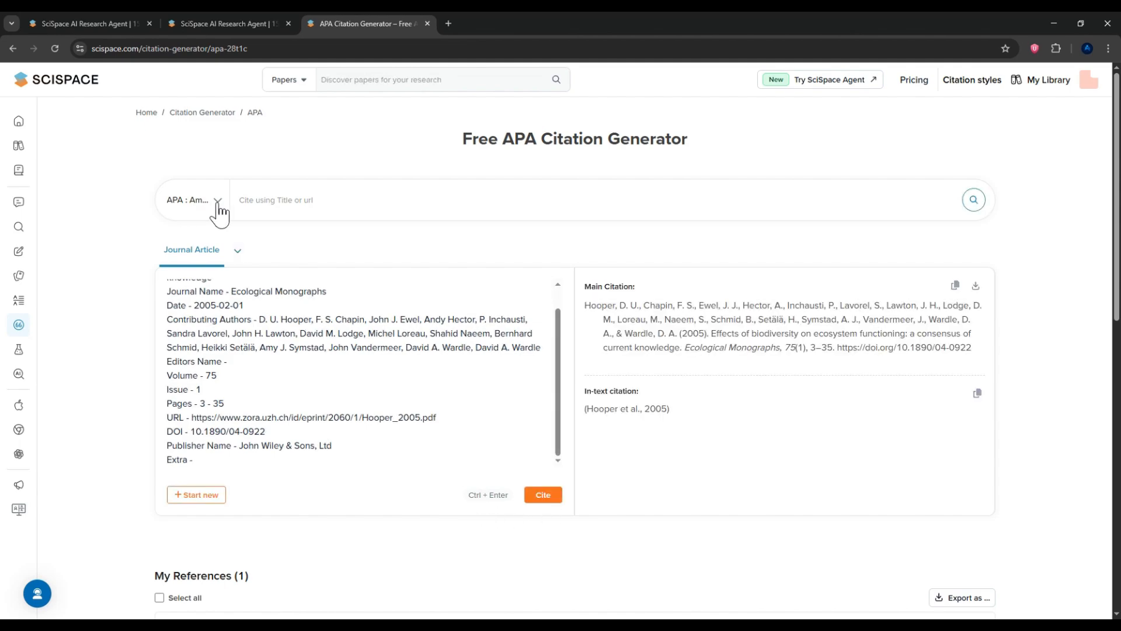
Switch the citation to another journal's citation style from the styles list
left_click(193, 200)
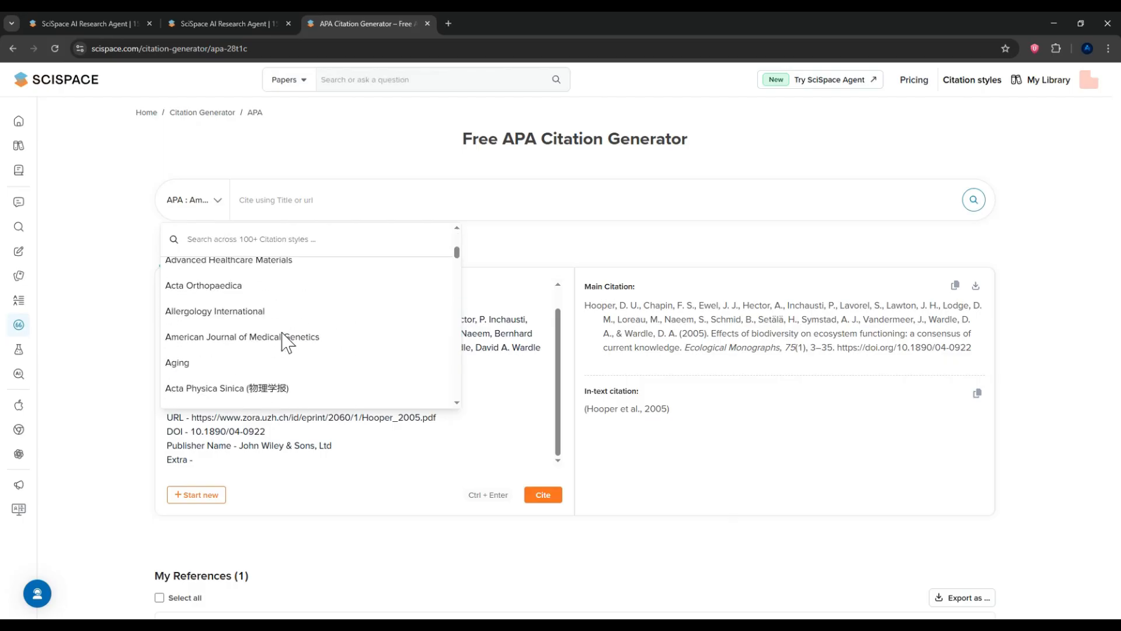
scroll("down", 3)
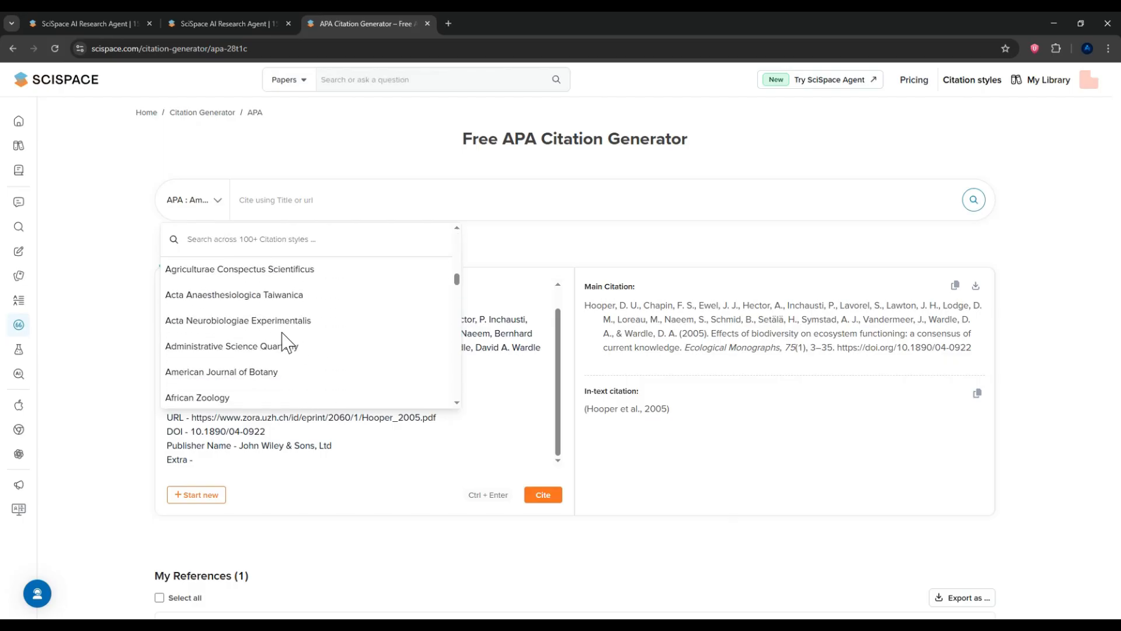
scroll("down", 3)
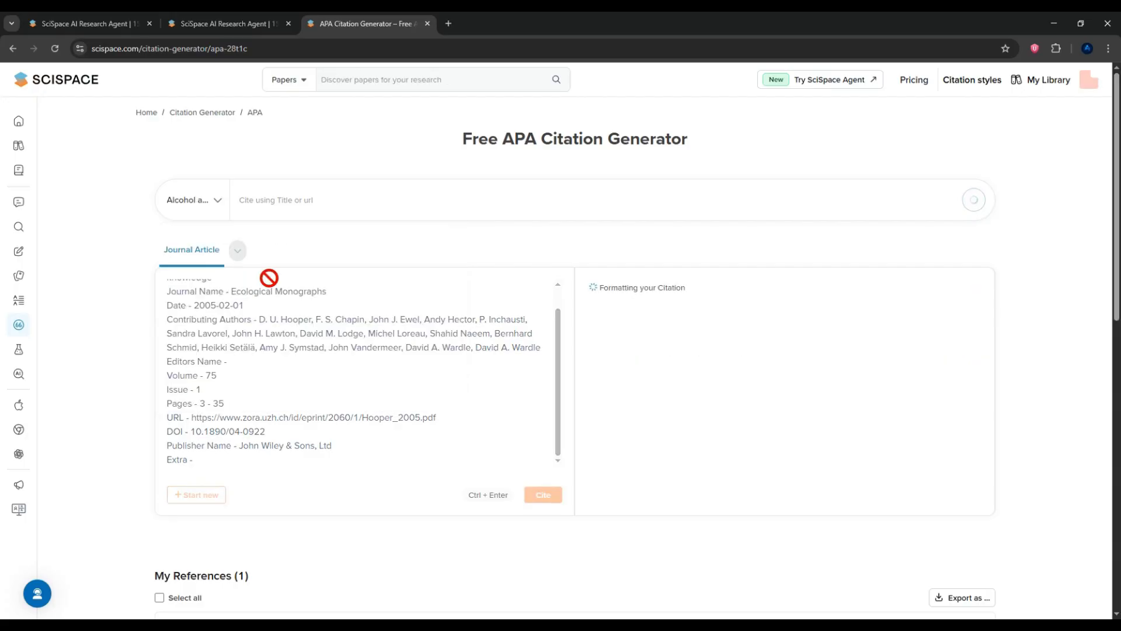
left_click(542, 494)
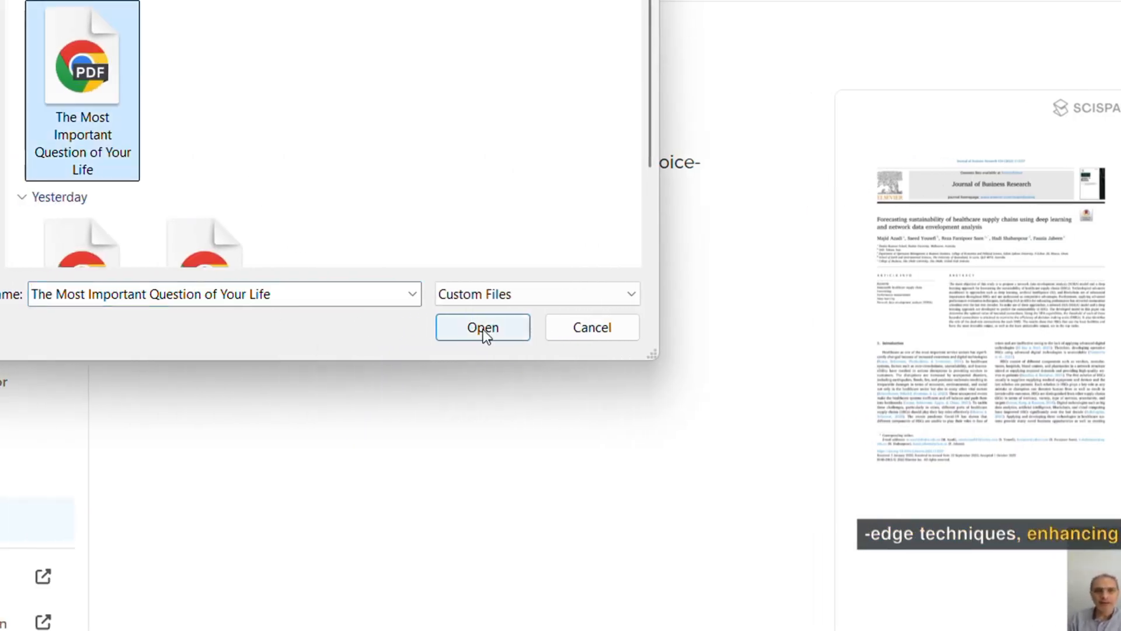
Upload the PDF 'The Most Important Question of Your Life' from the file dialog
left_click(481, 326)
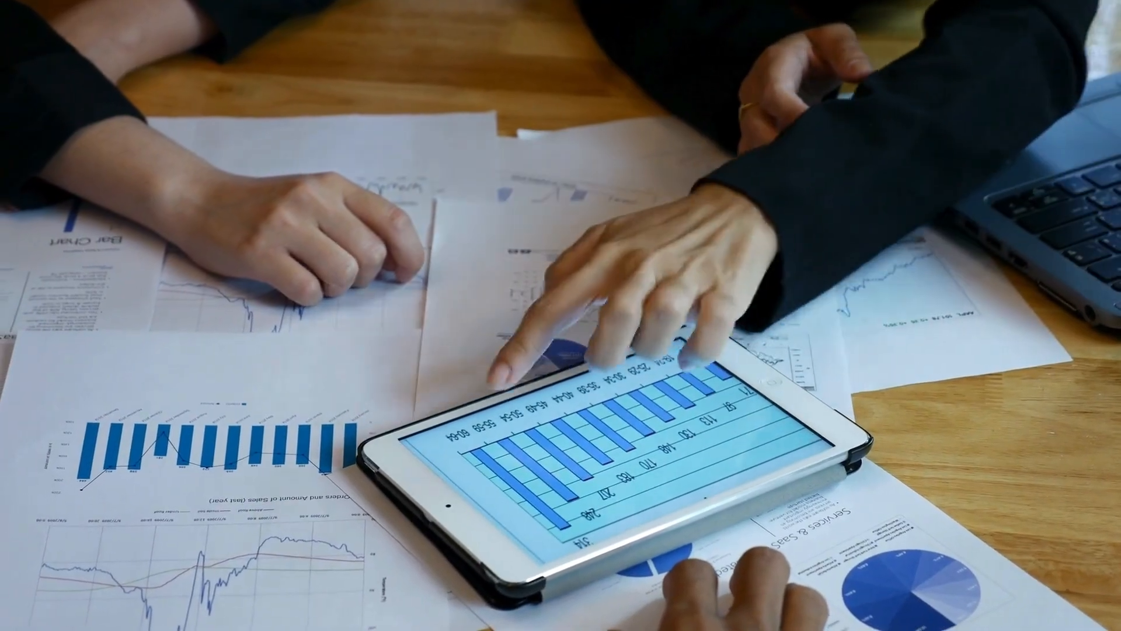